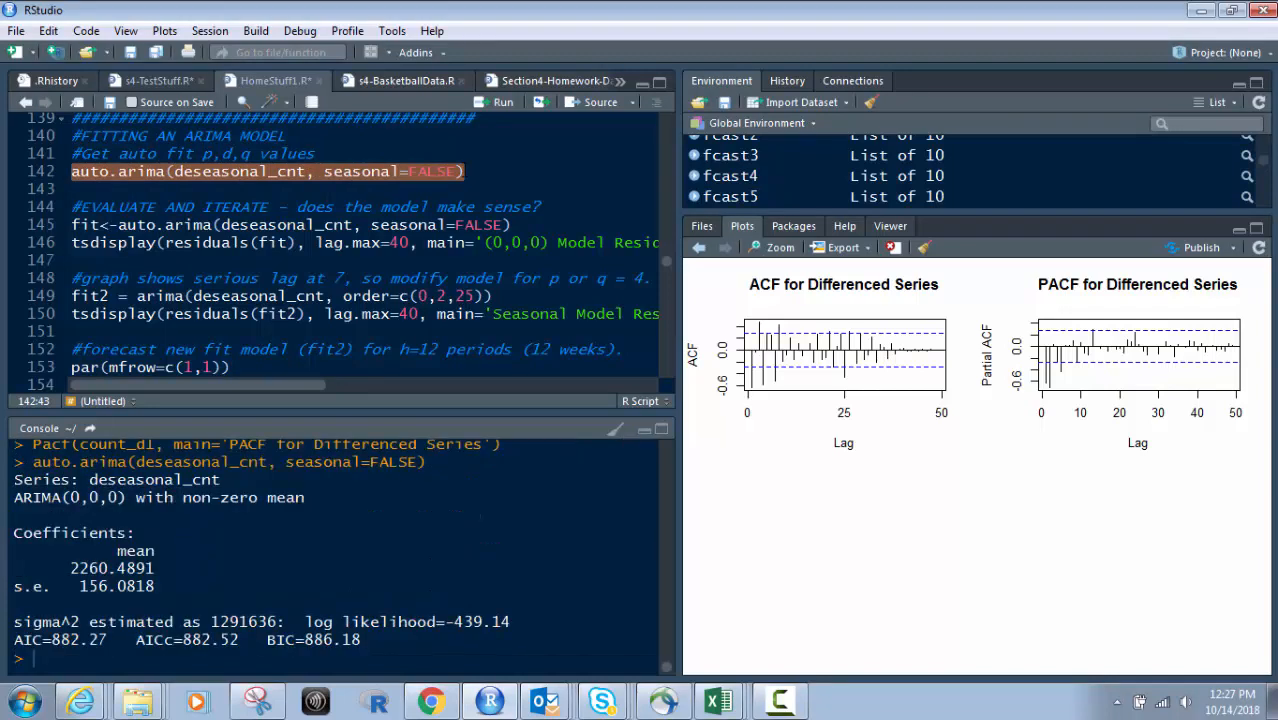
mouse_move(10, 512)
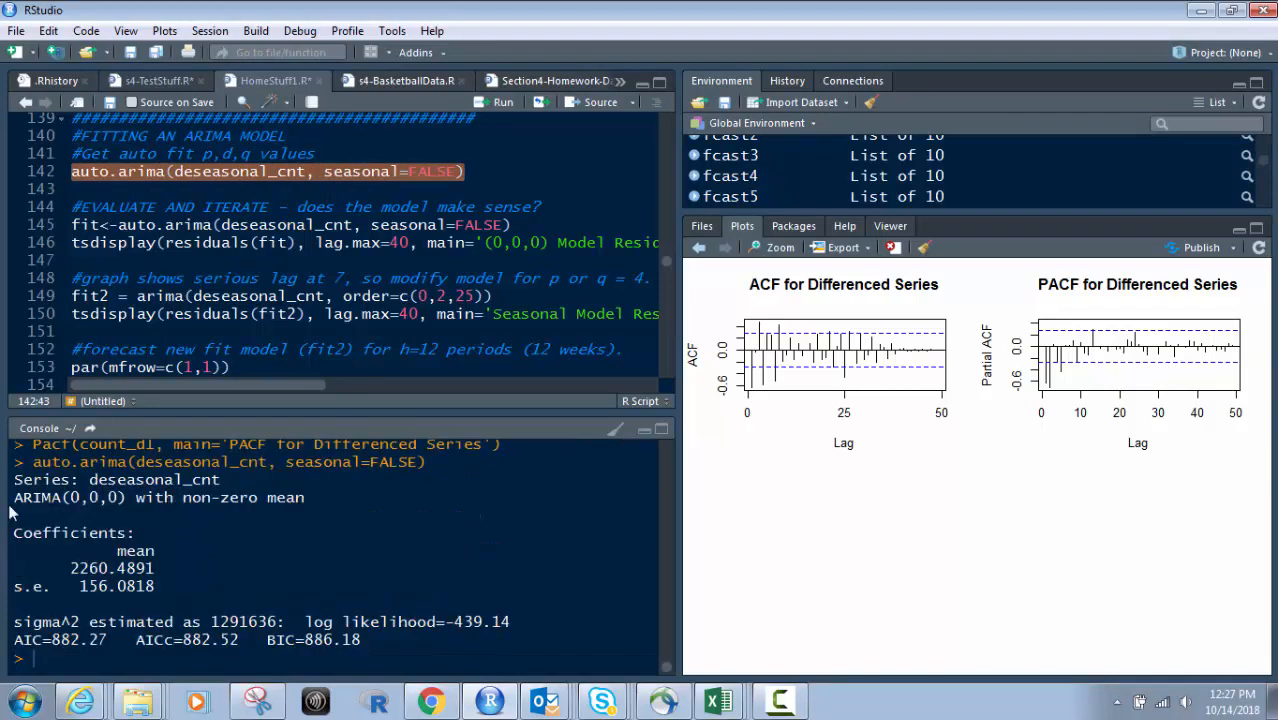
Run the #EVALUATE AND ITERATE comment after reviewing the ARIMA(0,0,0) auto fit
double_click(78, 496)
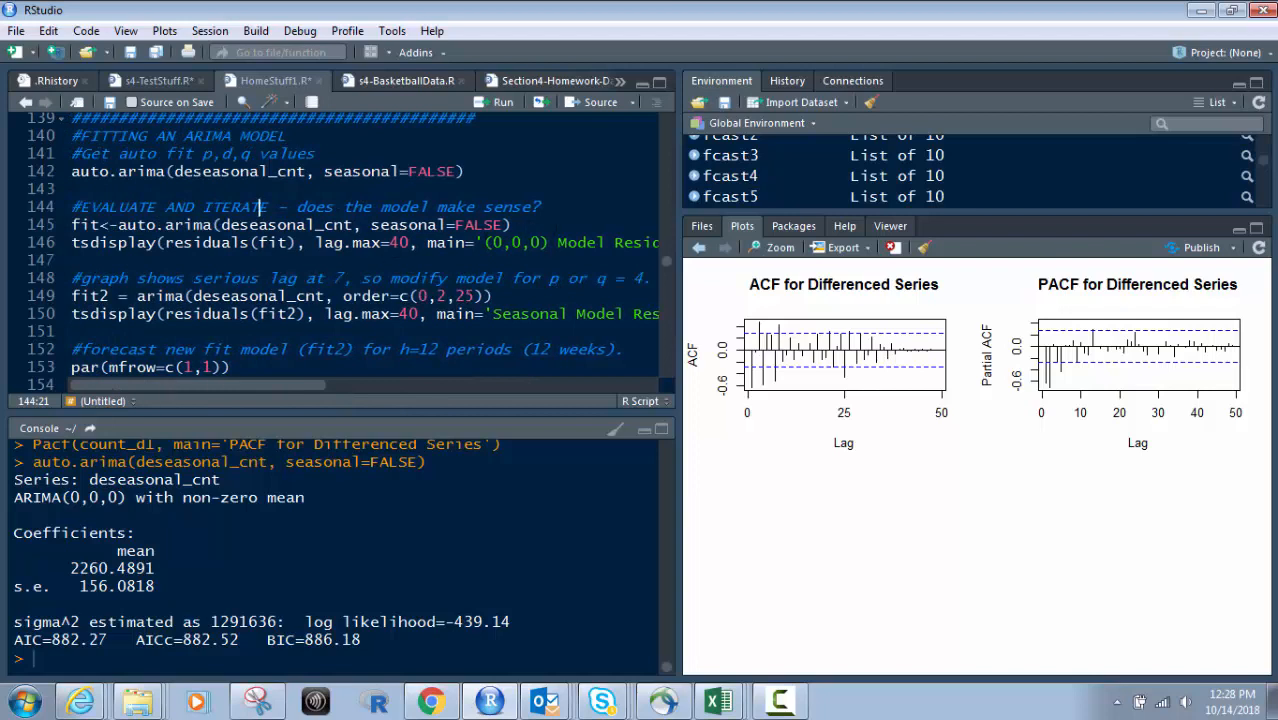
mouse_move(238, 400)
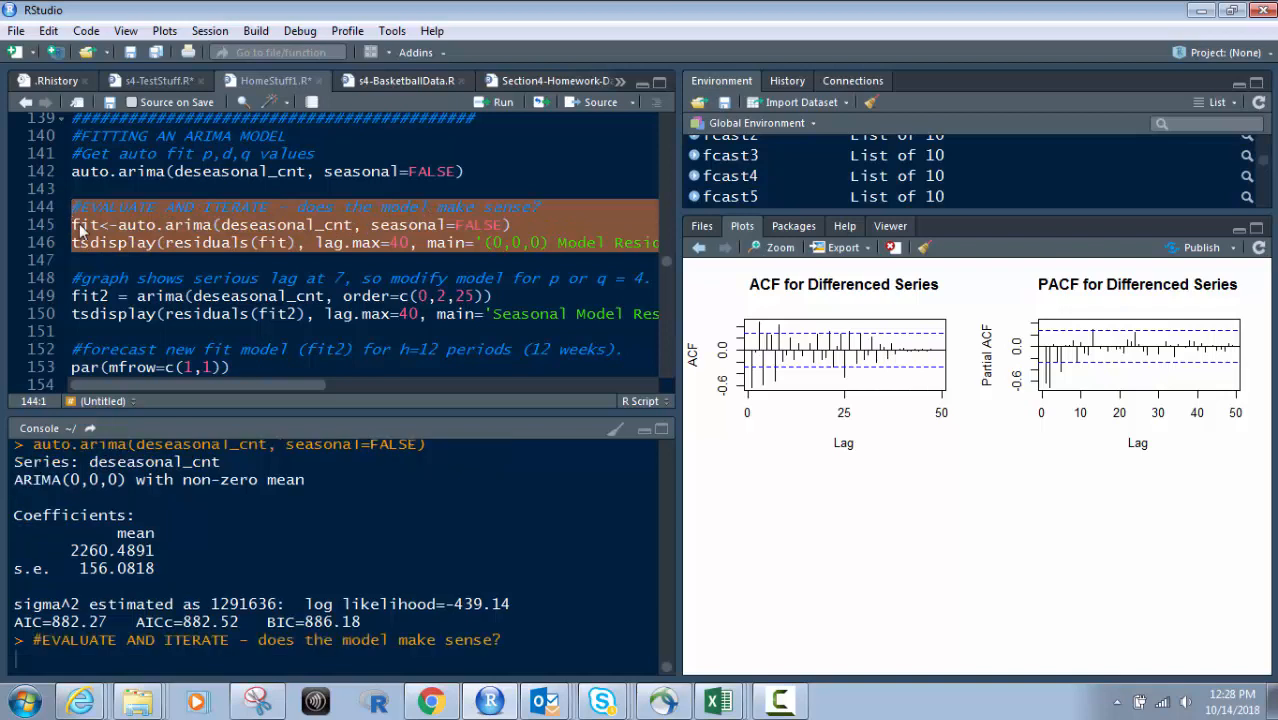
Store auto.arima as fit and display its (0,0,0) Model Residuals with ACF and PACF
left_click(502, 102)
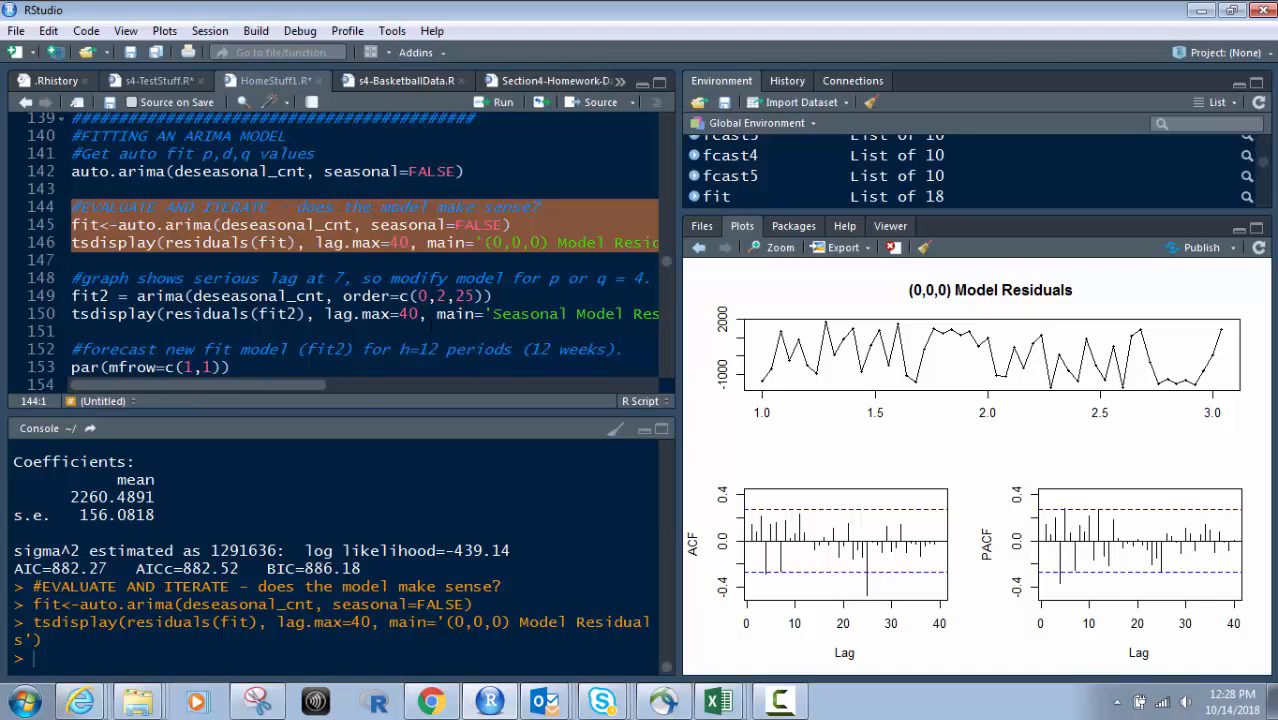
mouse_move(864, 584)
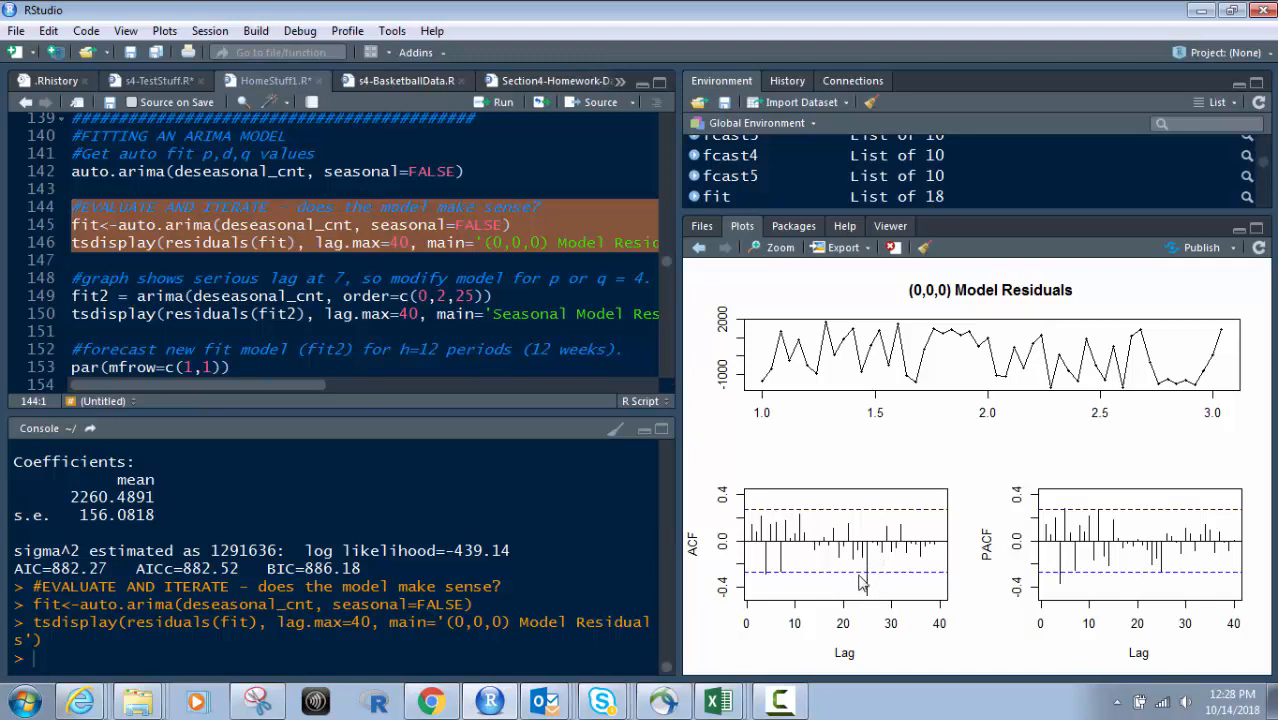
mouse_move(862, 584)
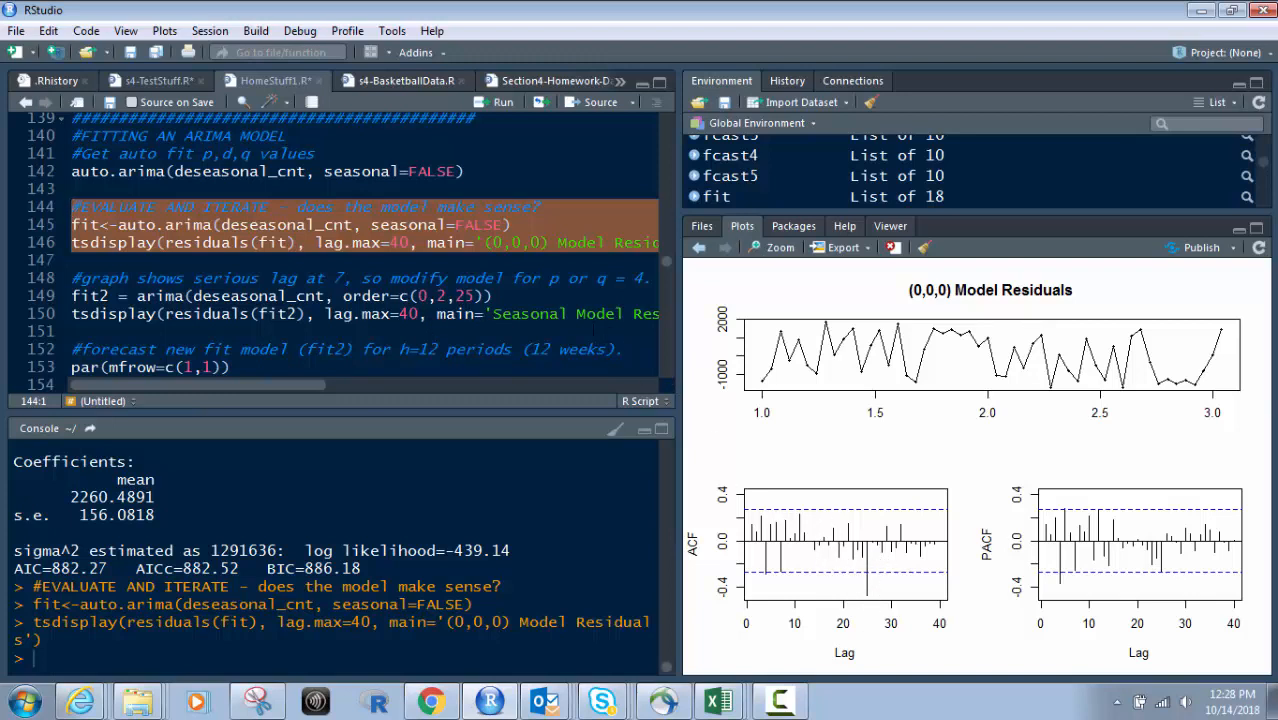
mouse_move(876, 572)
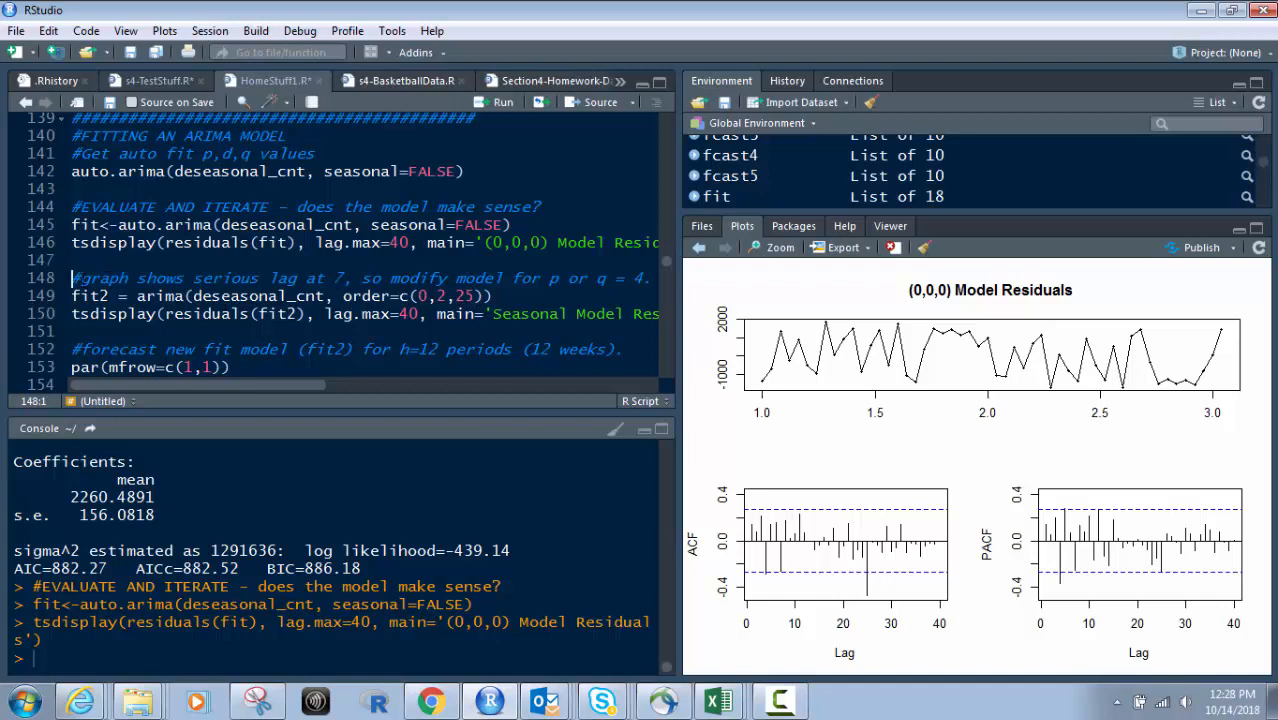
Fit fit2 as arima order c(0,2,25) and show its Seasonal Model Residuals with ACF and PACF
left_click_drag(72, 278, 88, 312)
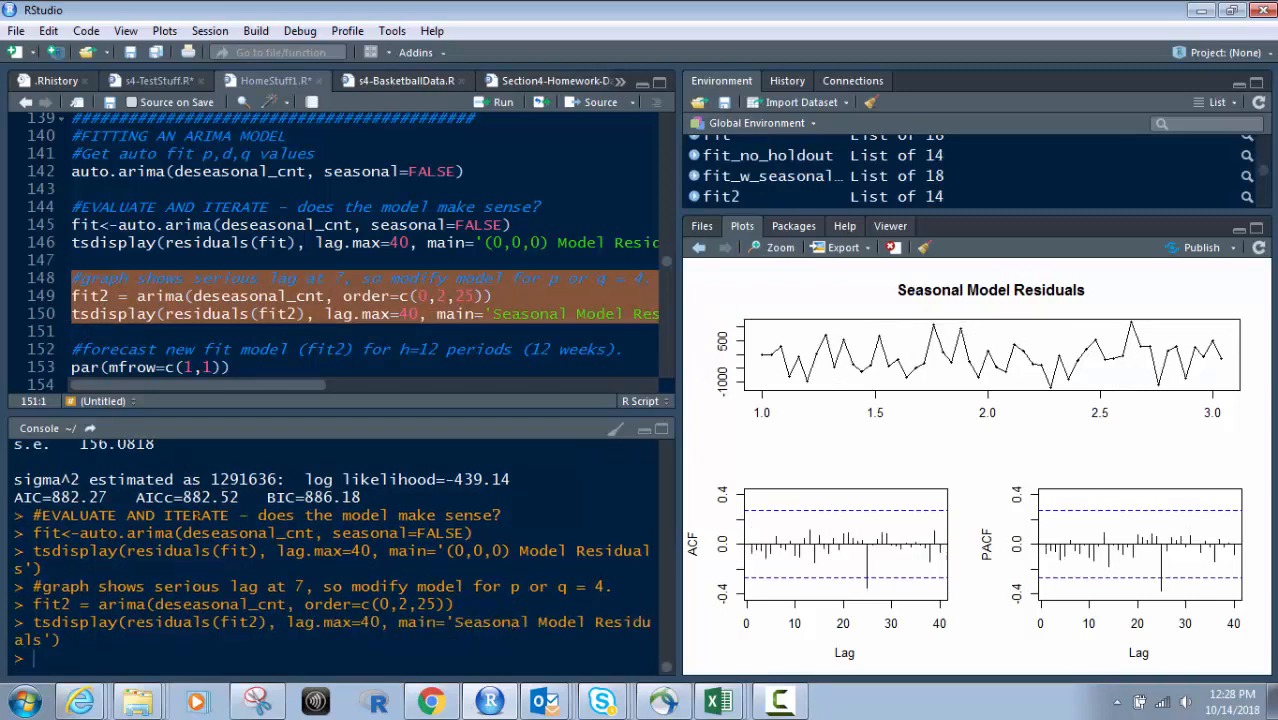
mouse_move(808, 488)
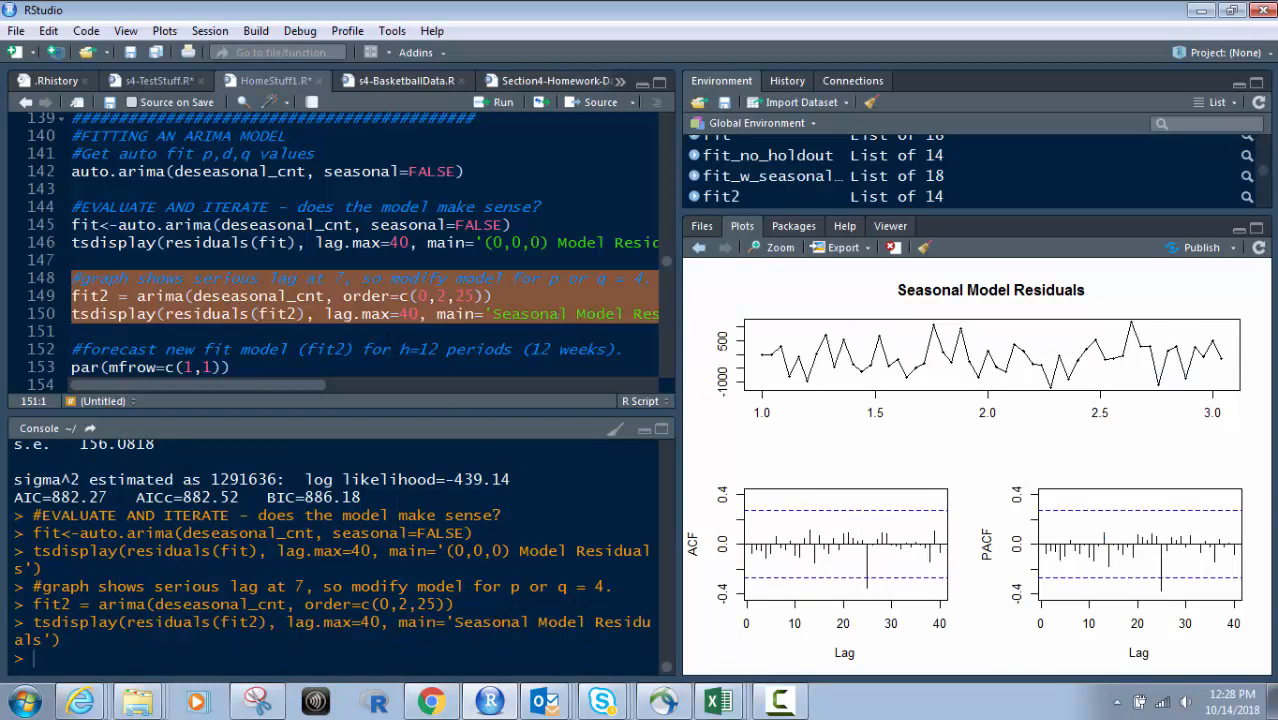
scroll("down", 3)
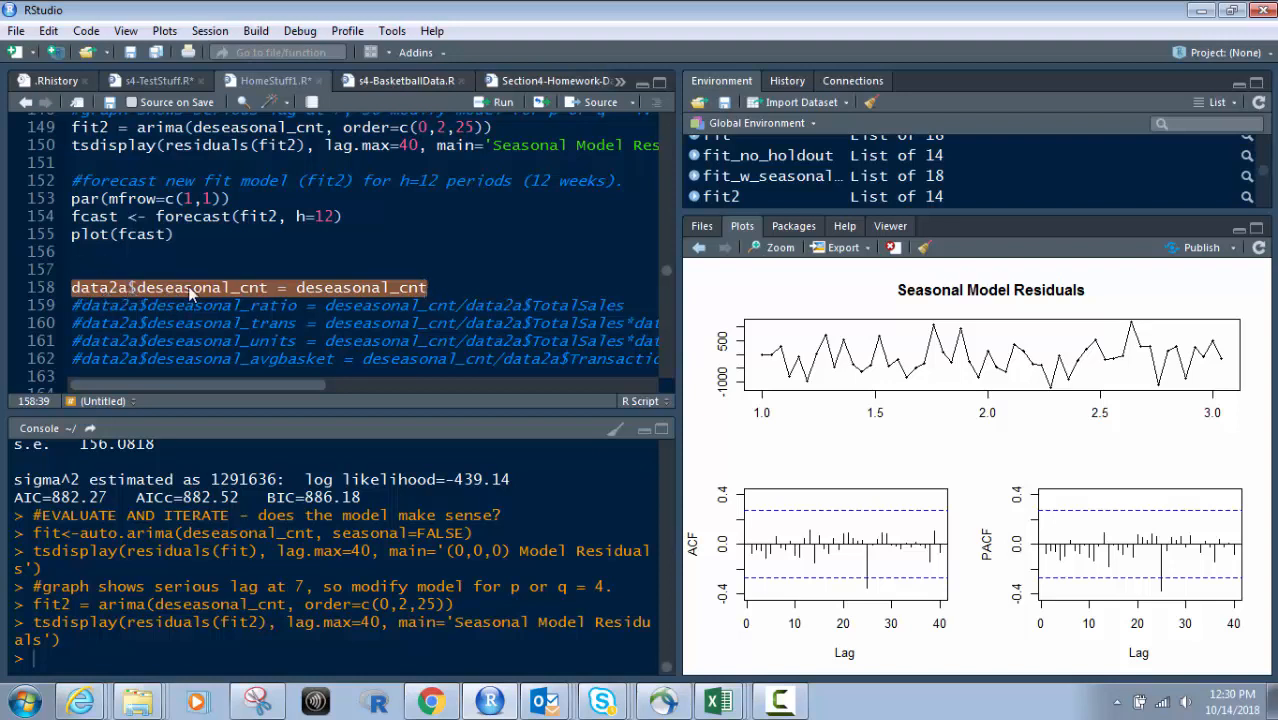
mouse_move(190, 292)
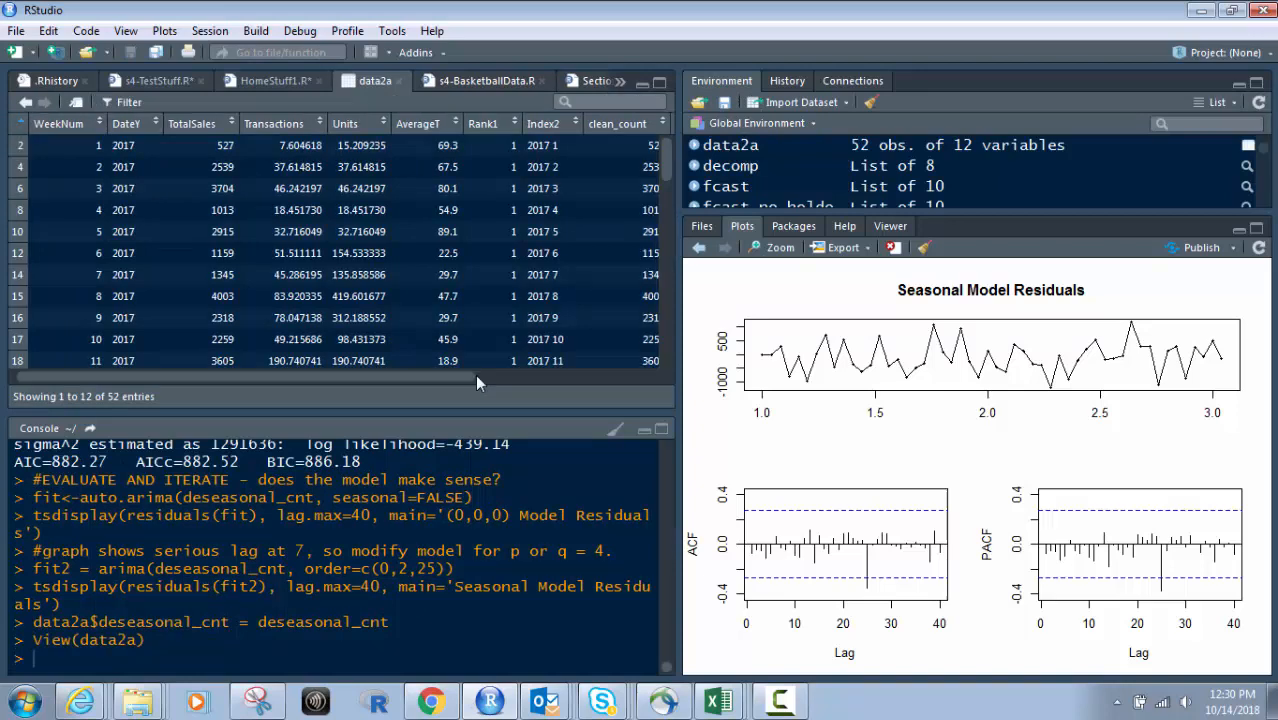
Scroll right in the data2a viewer to see the new deseasonal_cnt column
scroll("right", 3)
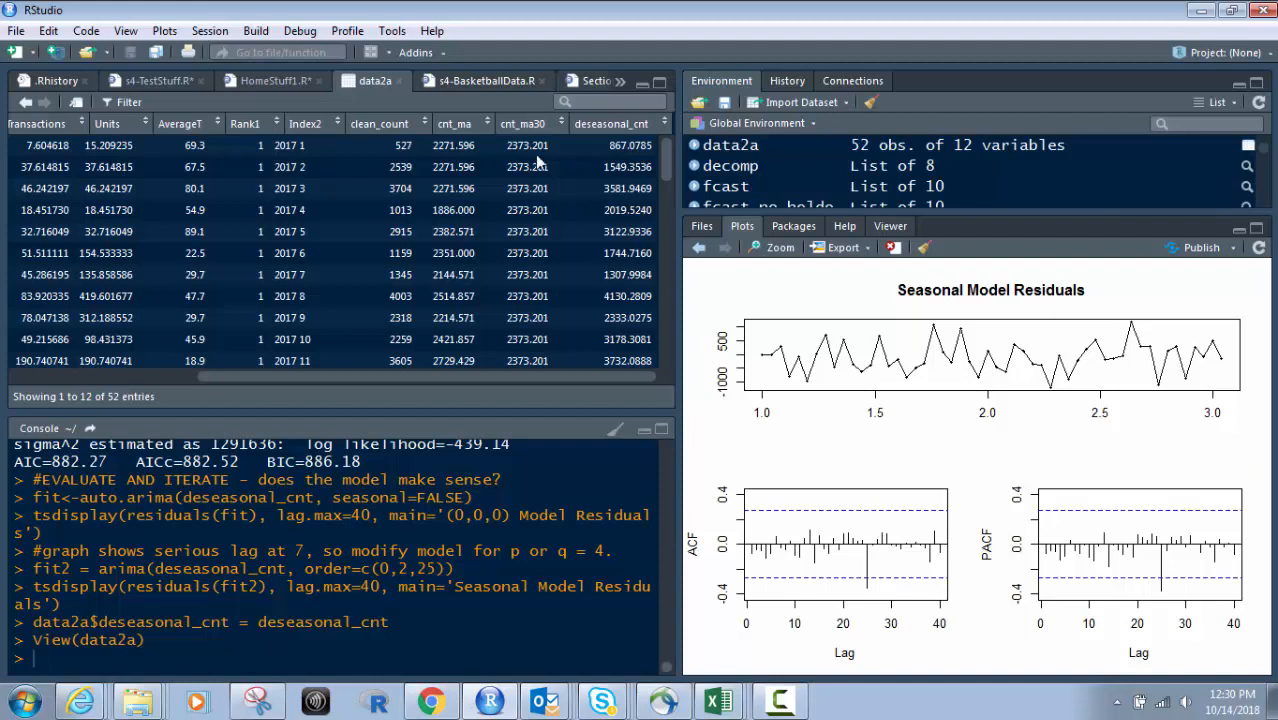
mouse_move(252, 96)
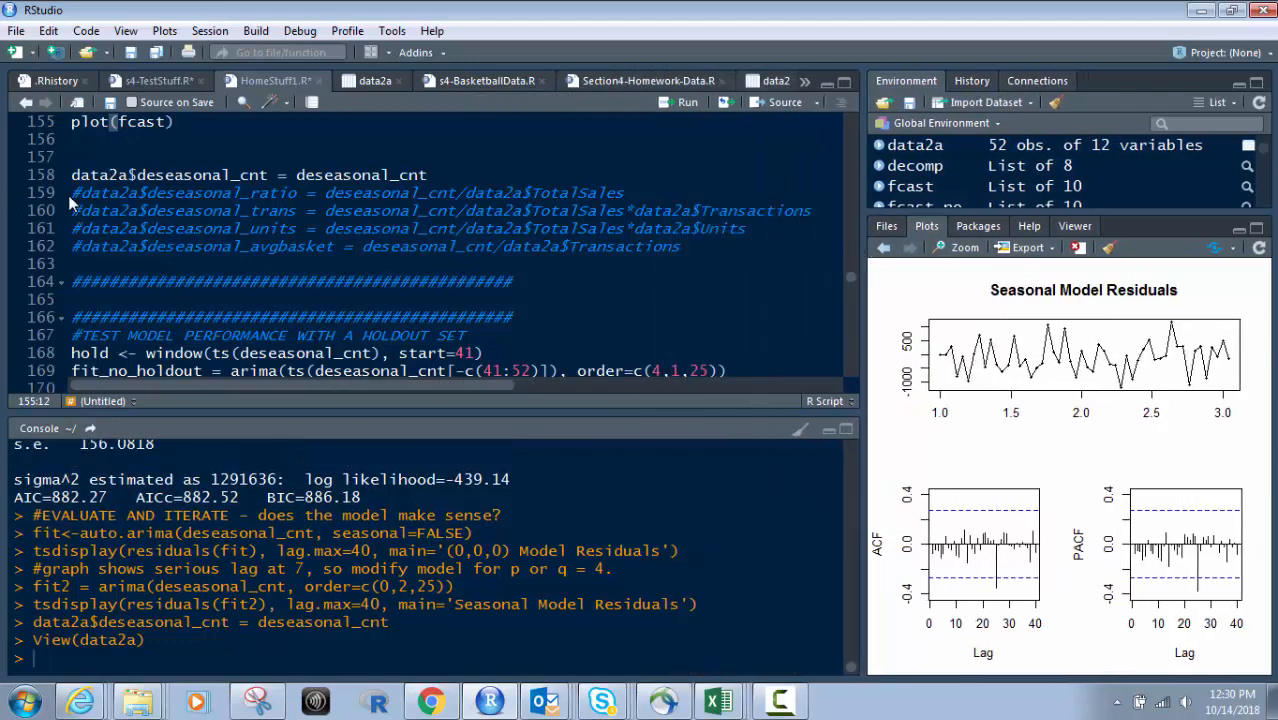
left_click_drag(72, 192, 684, 228)
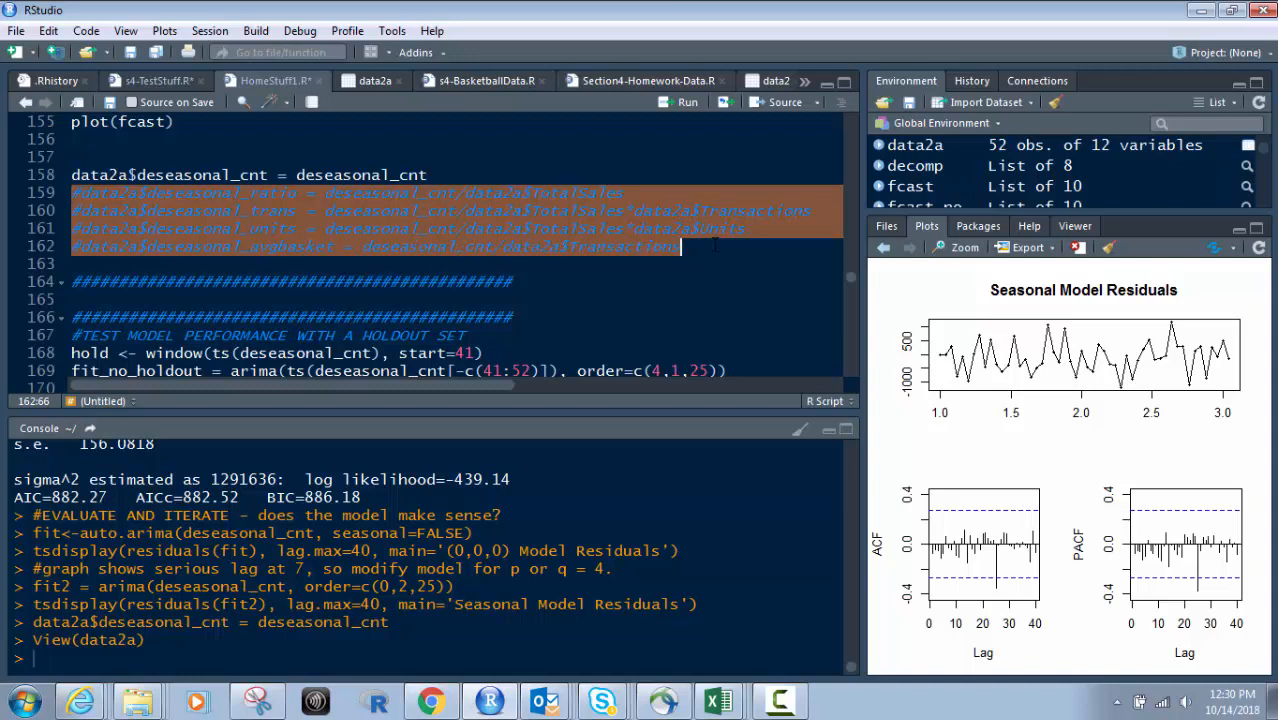
mouse_move(598, 228)
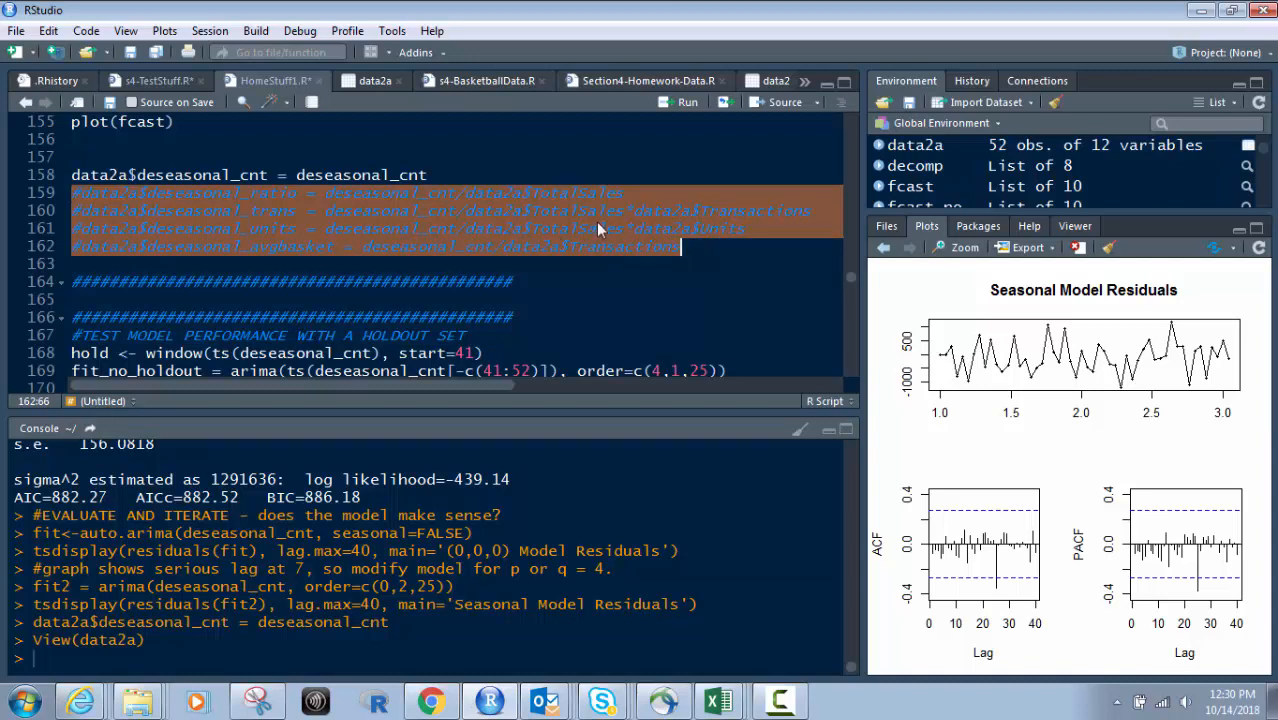
mouse_move(284, 208)
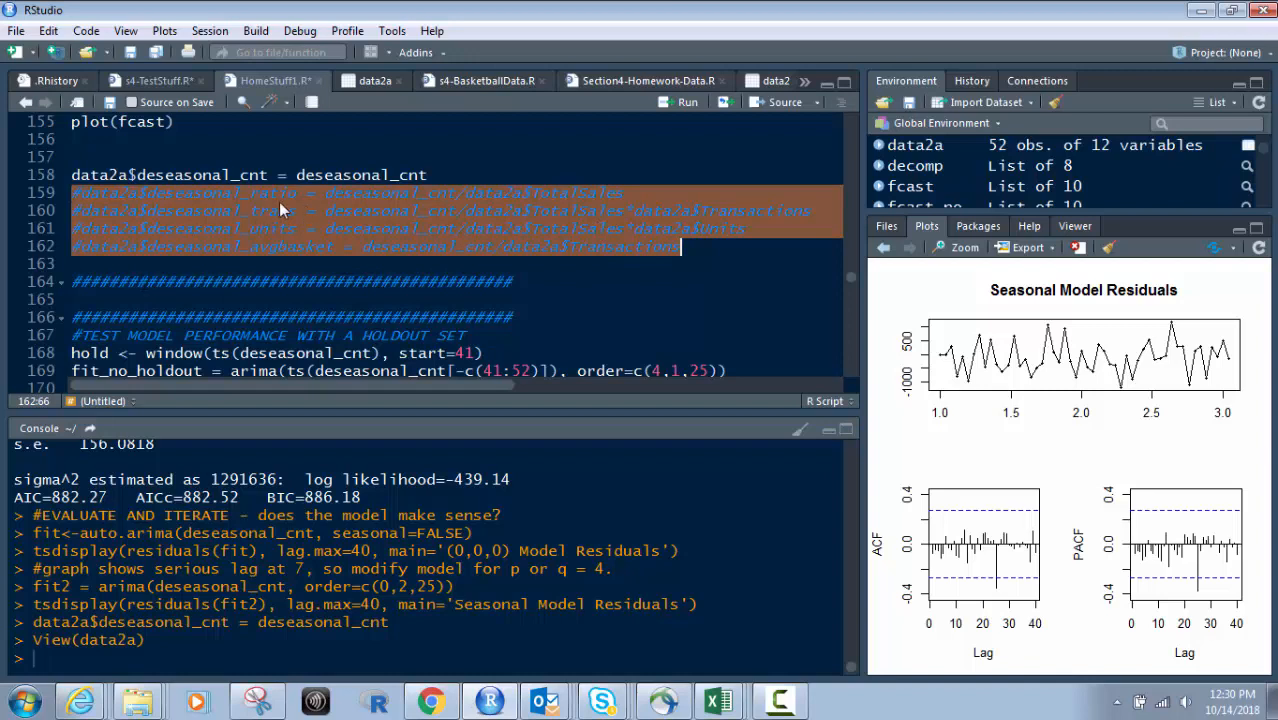
mouse_move(328, 252)
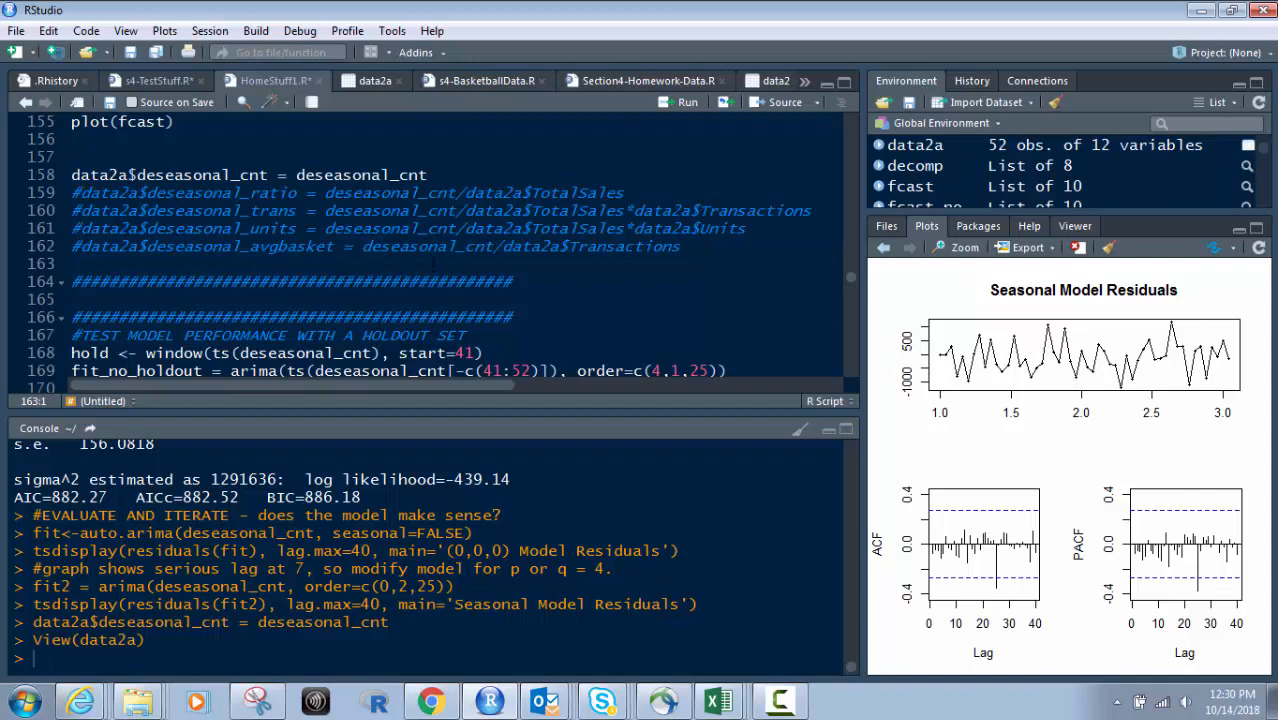
scroll("down", 3)
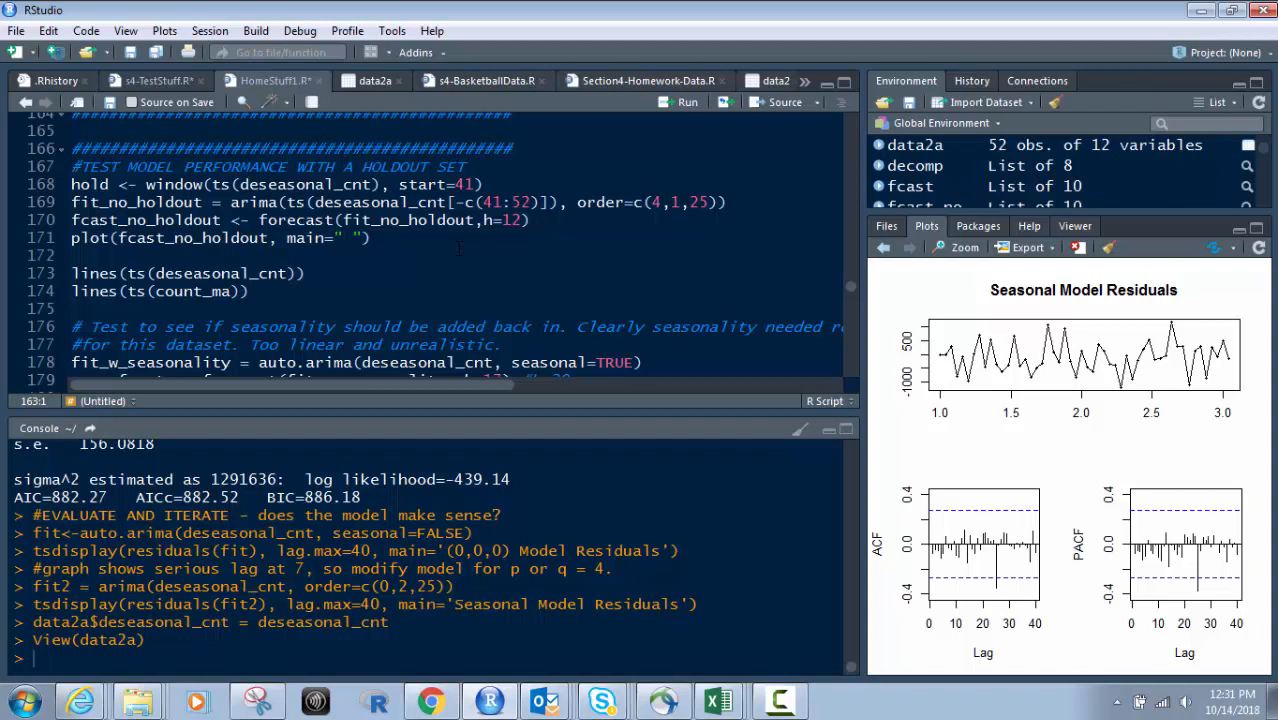
left_click(512, 148)
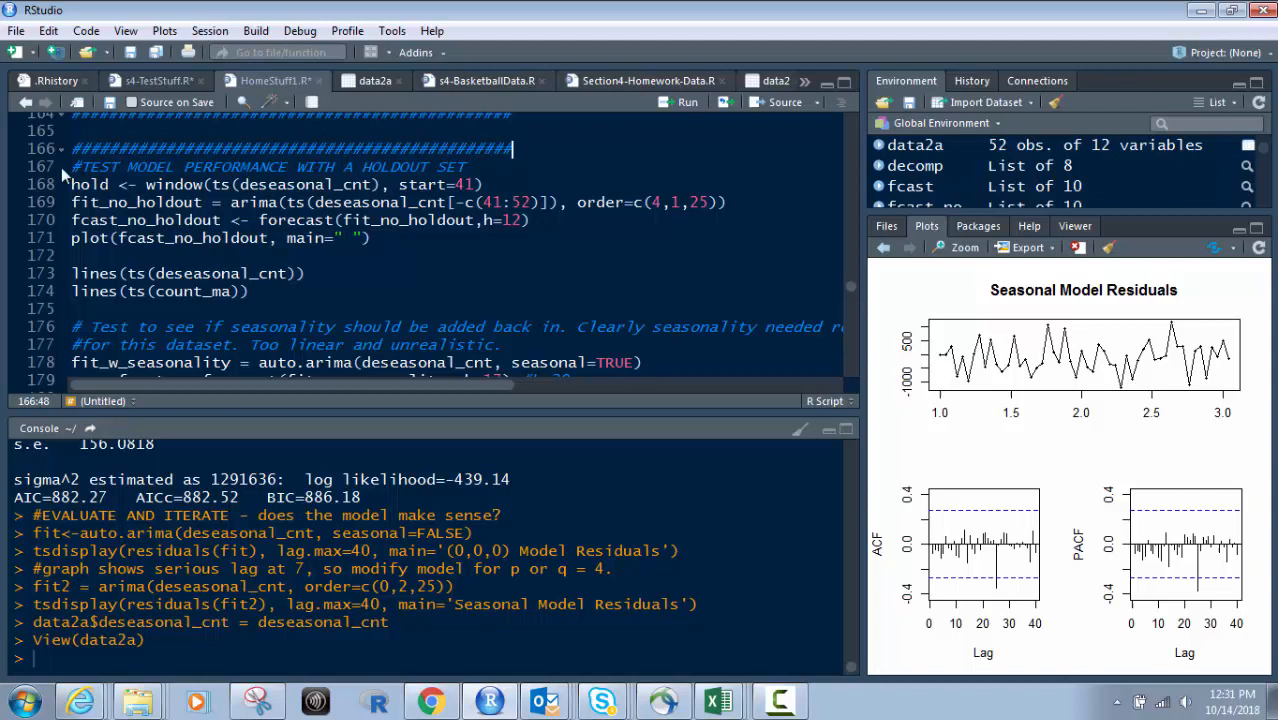
left_click_drag(72, 168, 384, 238)
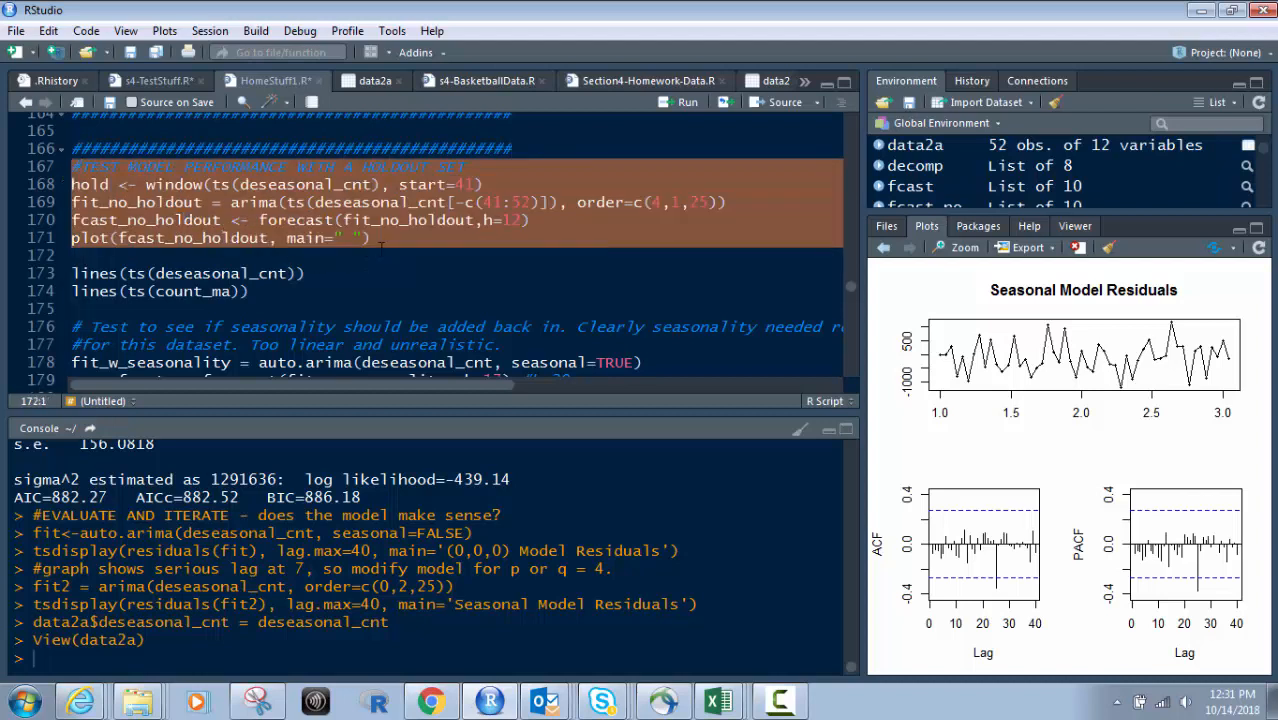
mouse_move(218, 196)
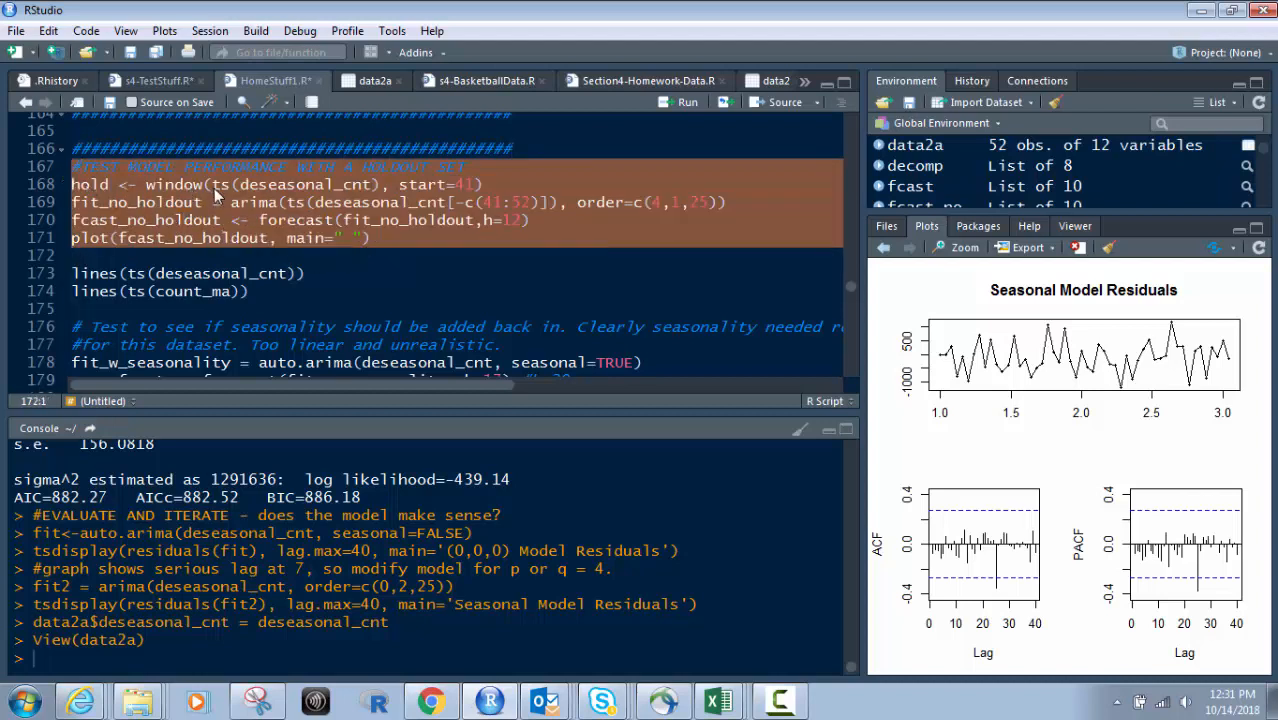
left_click(384, 184)
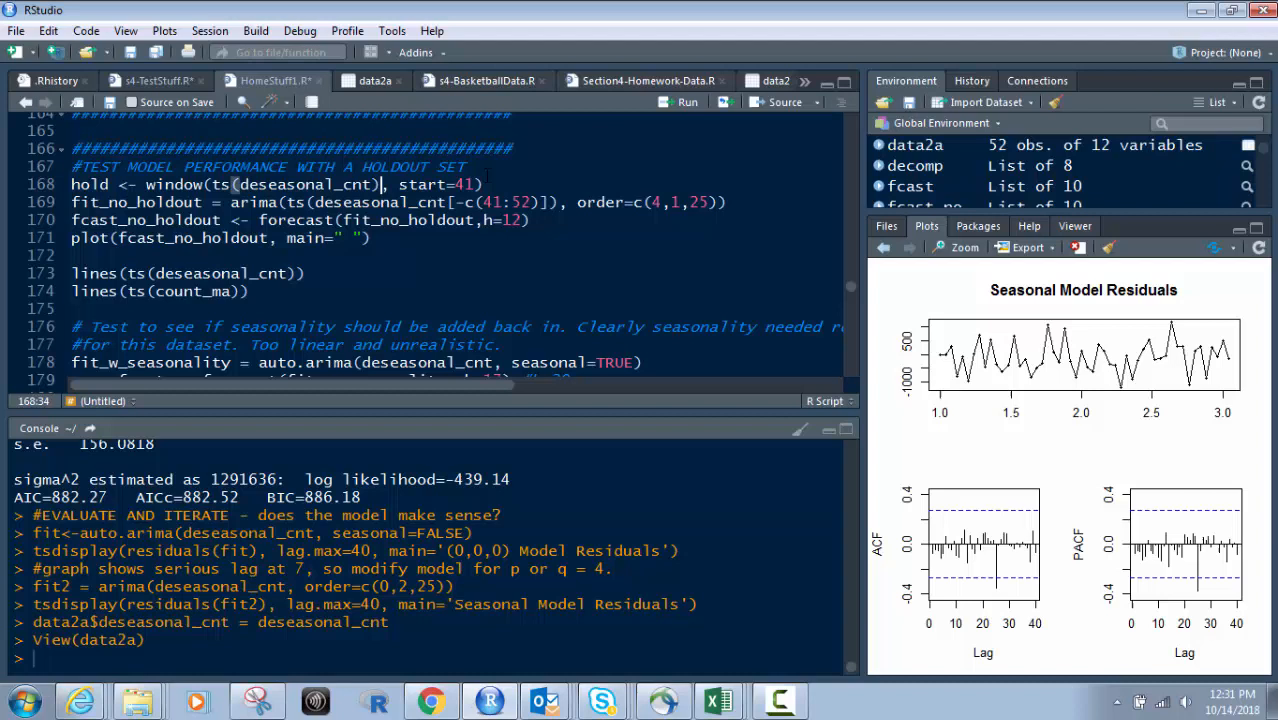
double_click(464, 184)
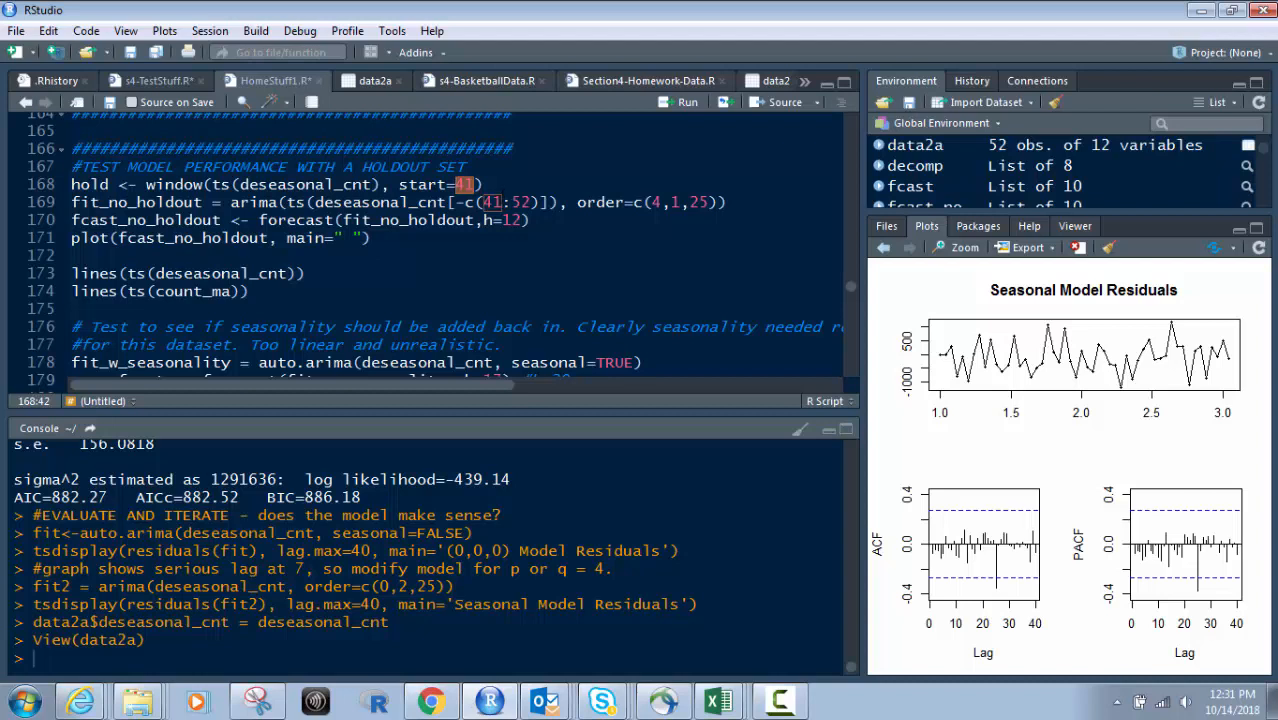
left_click(490, 202)
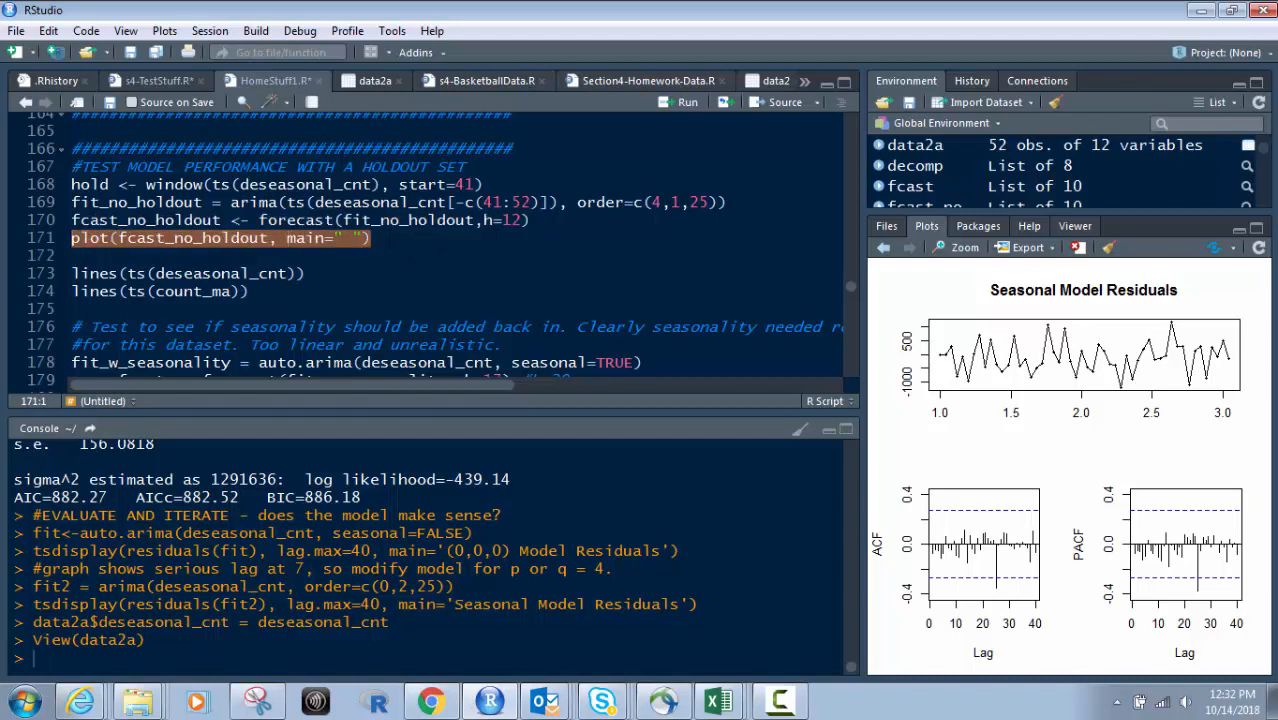
Refit without weeks 41–52, plot the 12-week forecast, and widen the Plots pane
left_click(370, 238)
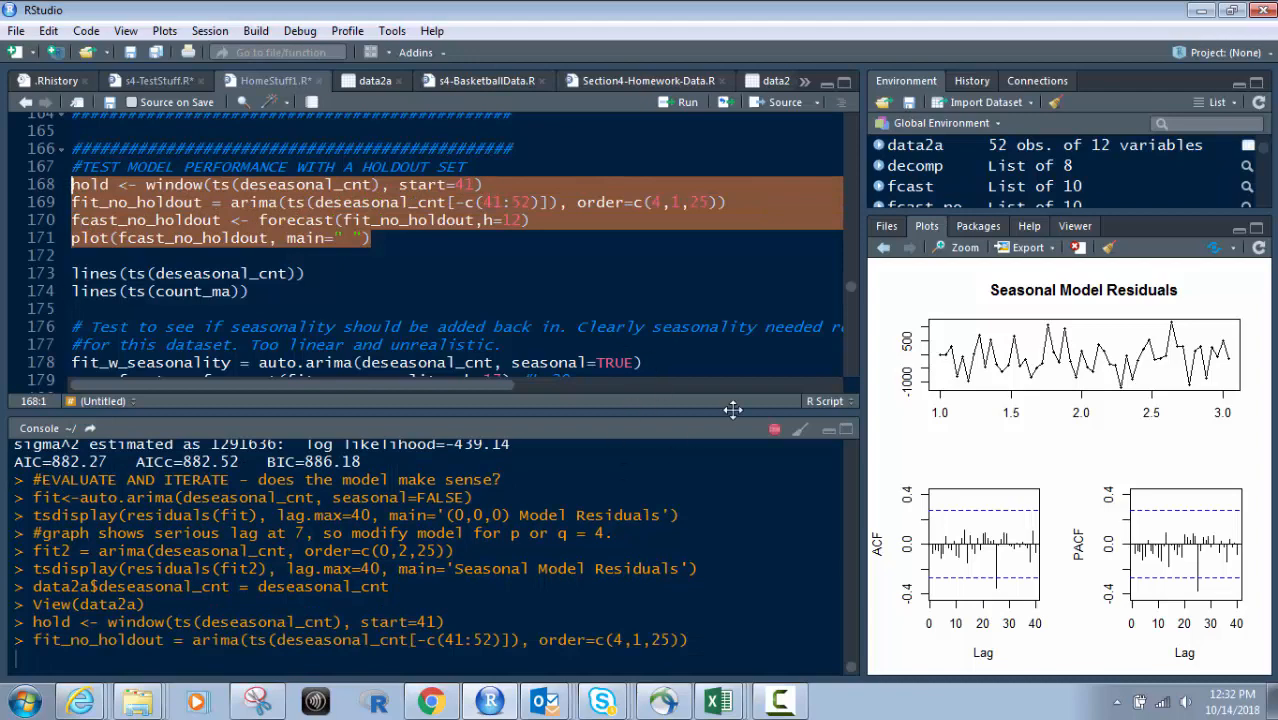
left_click_drag(732, 410, 724, 410)
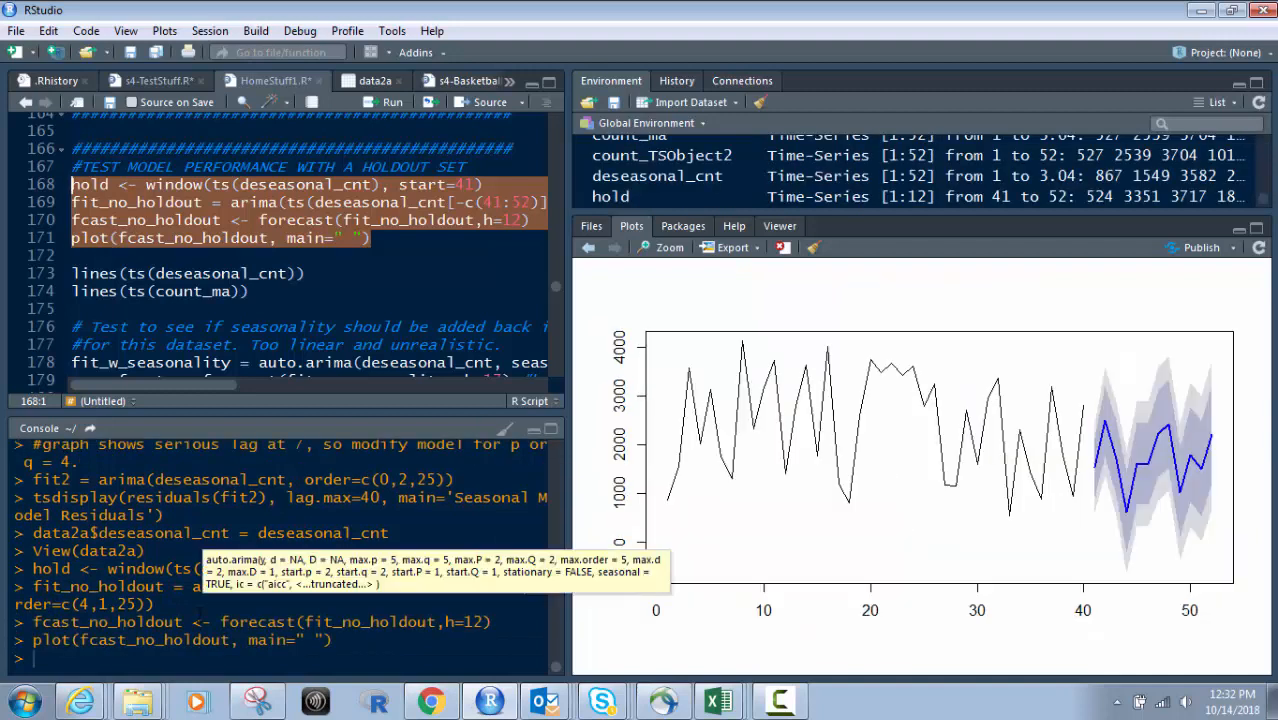
mouse_move(1096, 418)
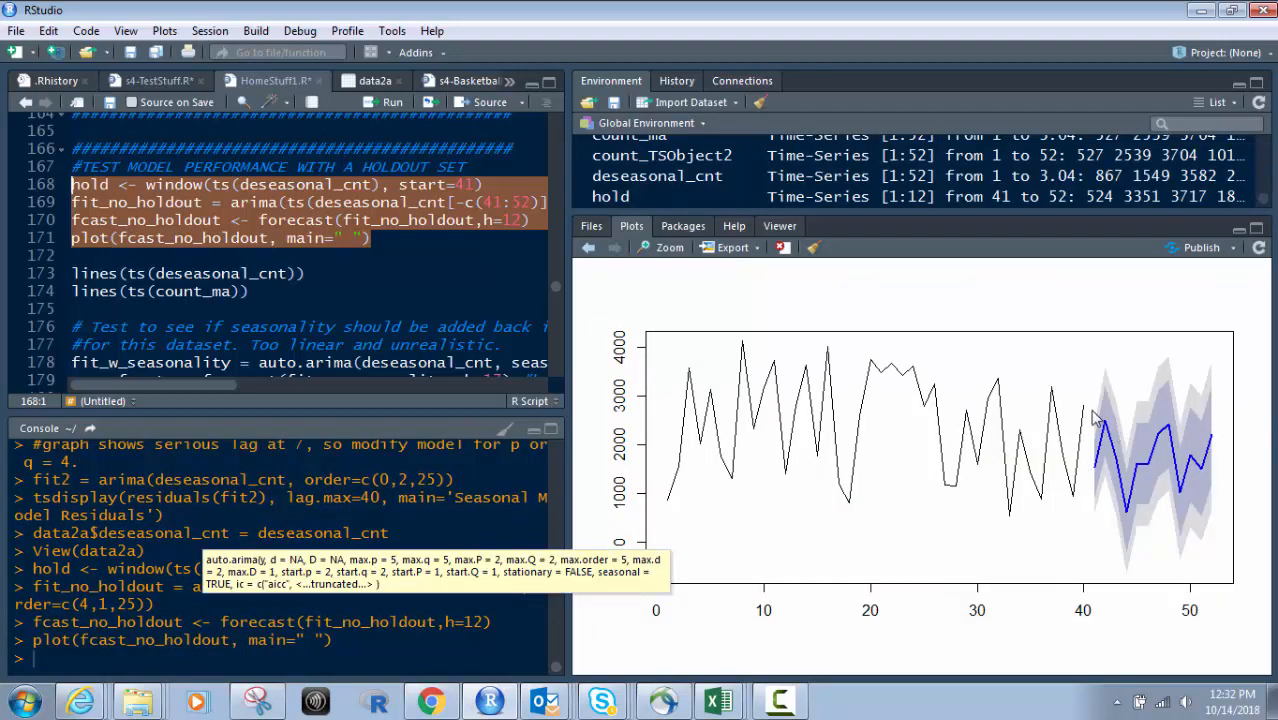
mouse_move(576, 300)
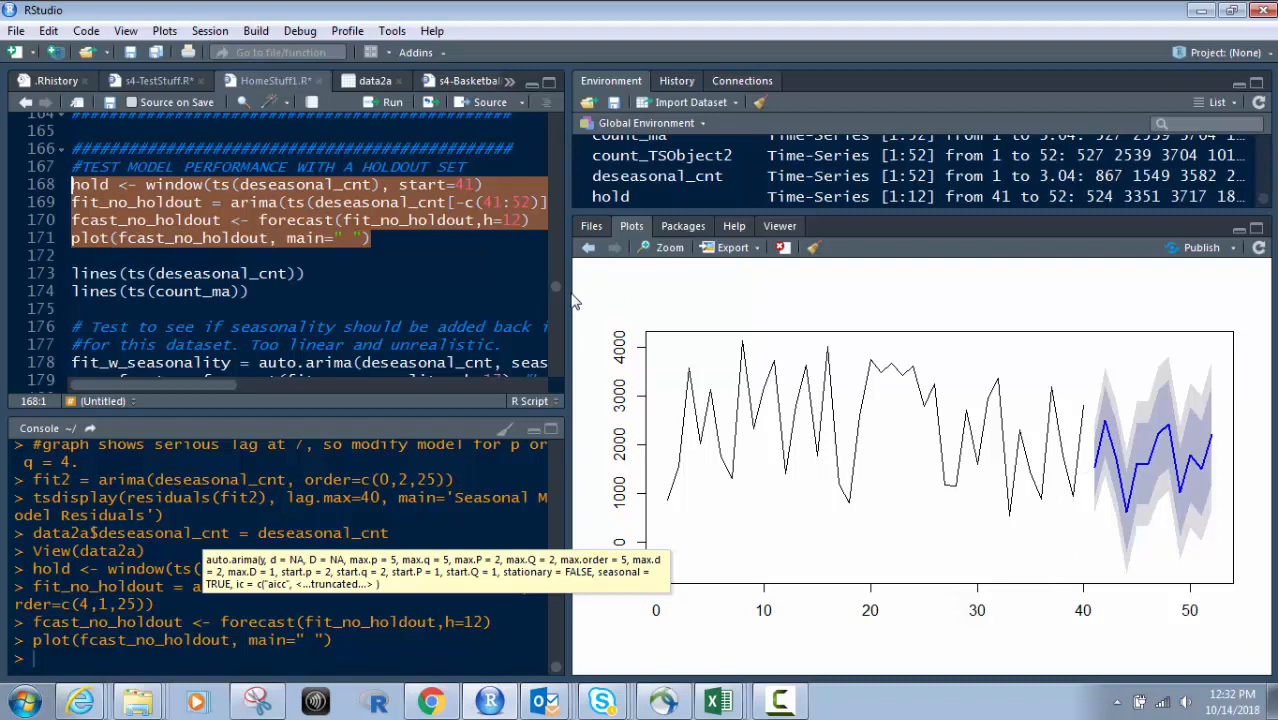
mouse_move(1088, 588)
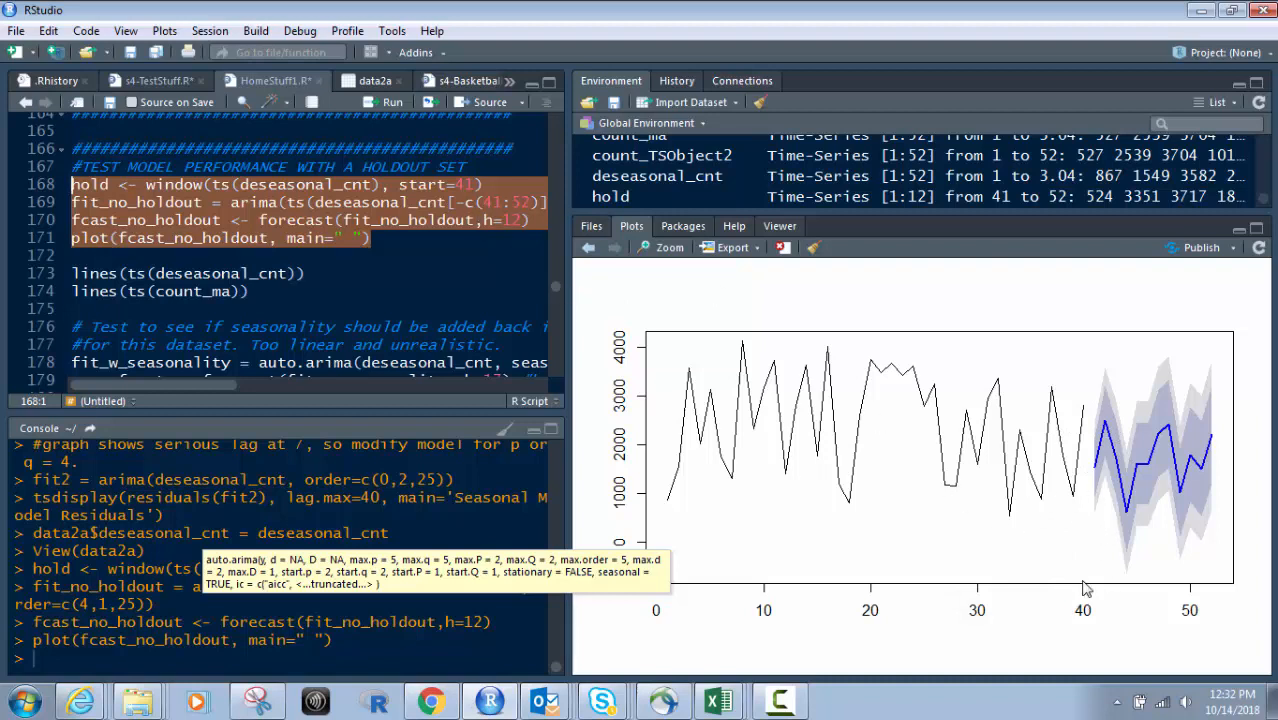
mouse_move(850, 404)
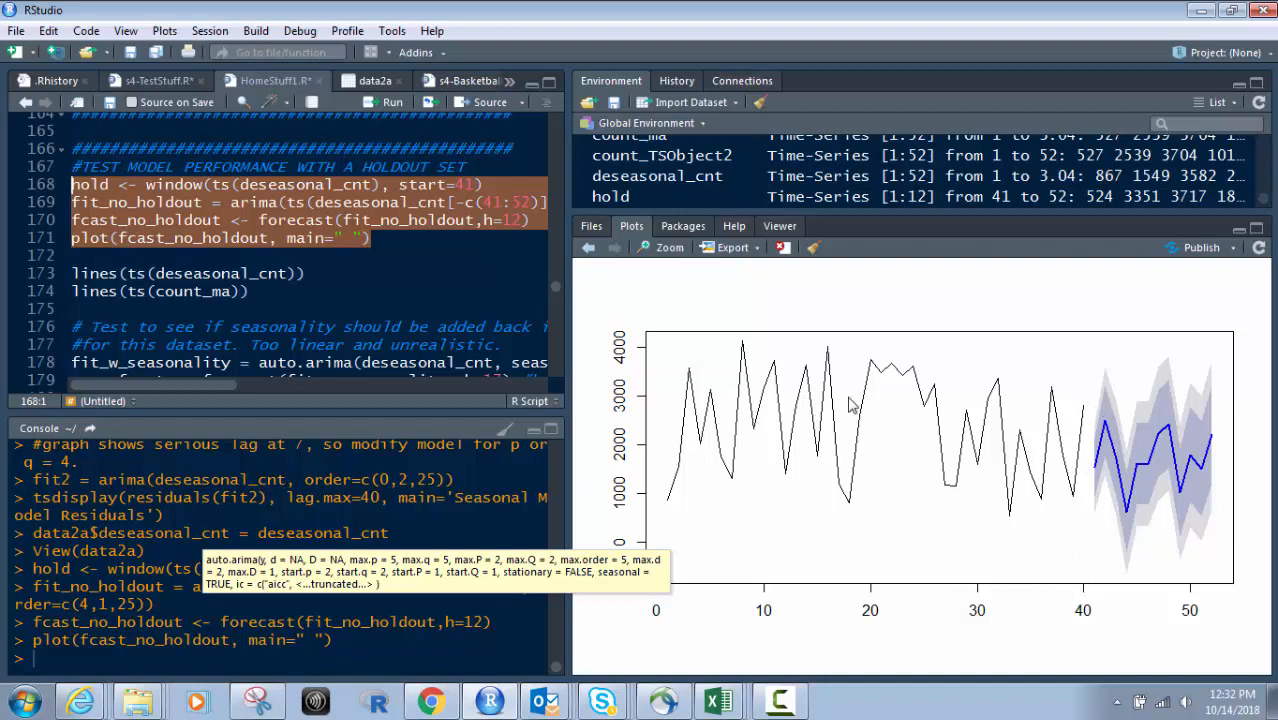
mouse_move(1116, 468)
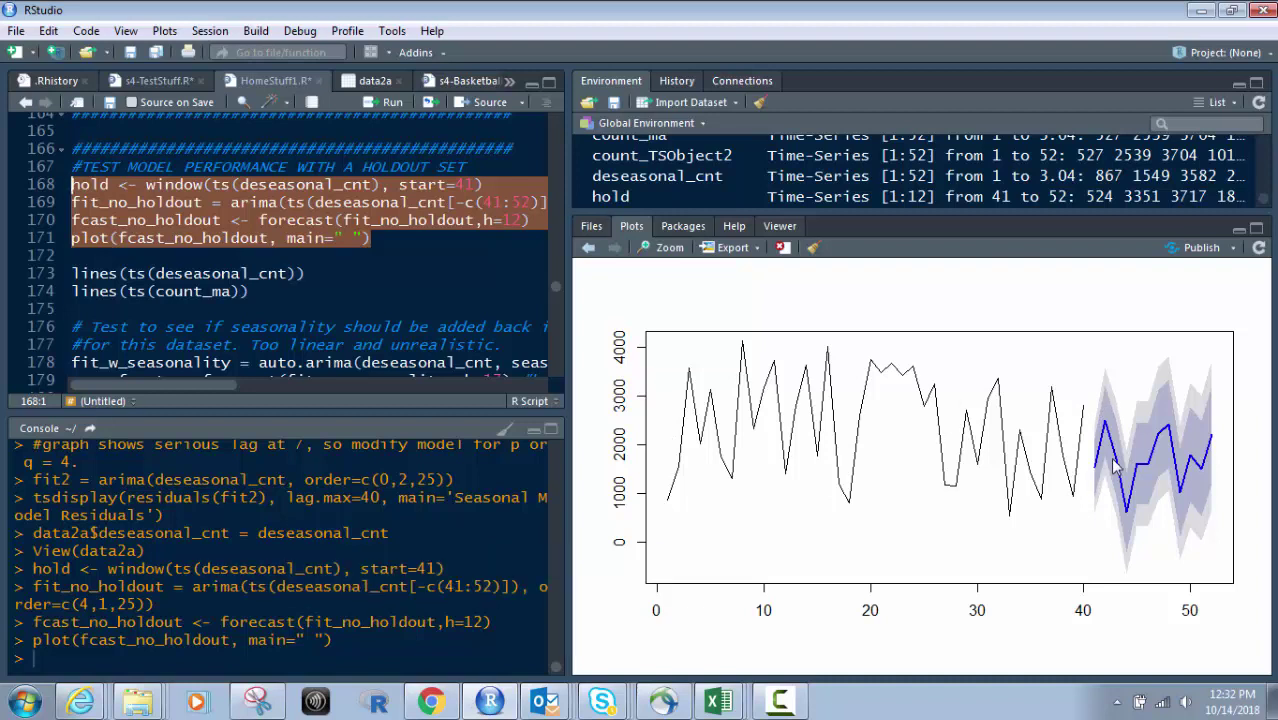
mouse_move(1096, 442)
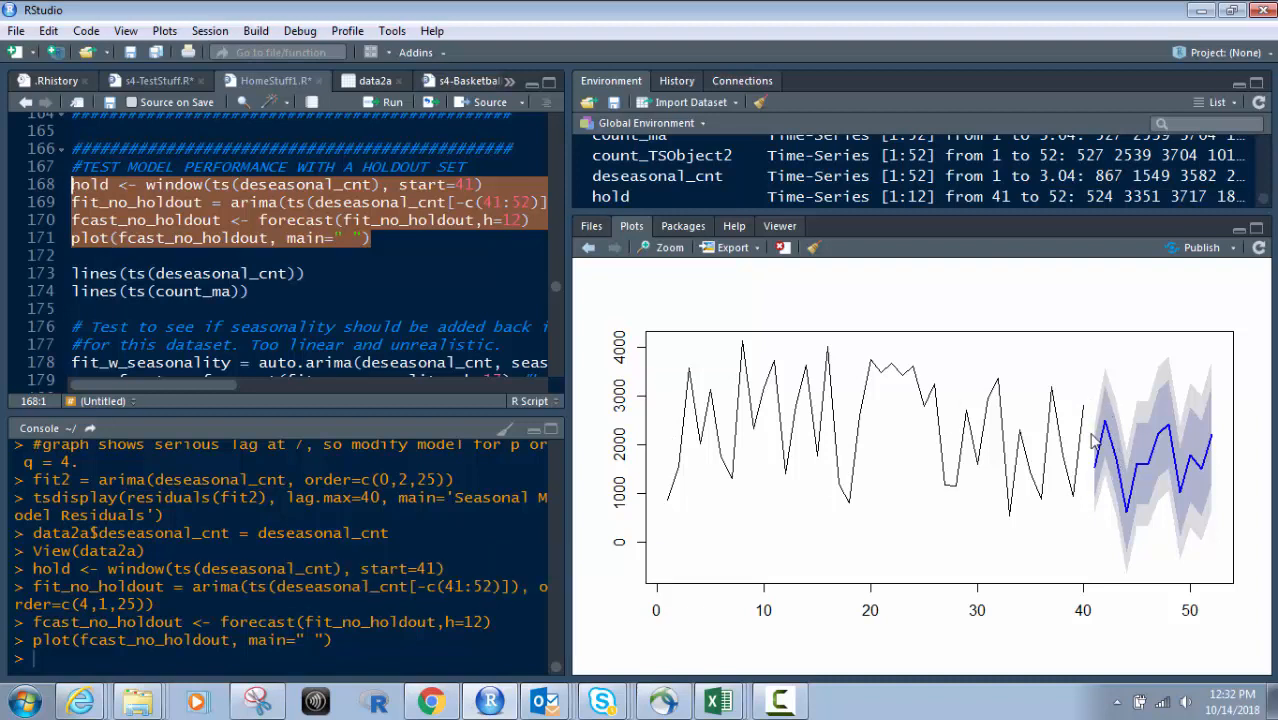
mouse_move(1210, 568)
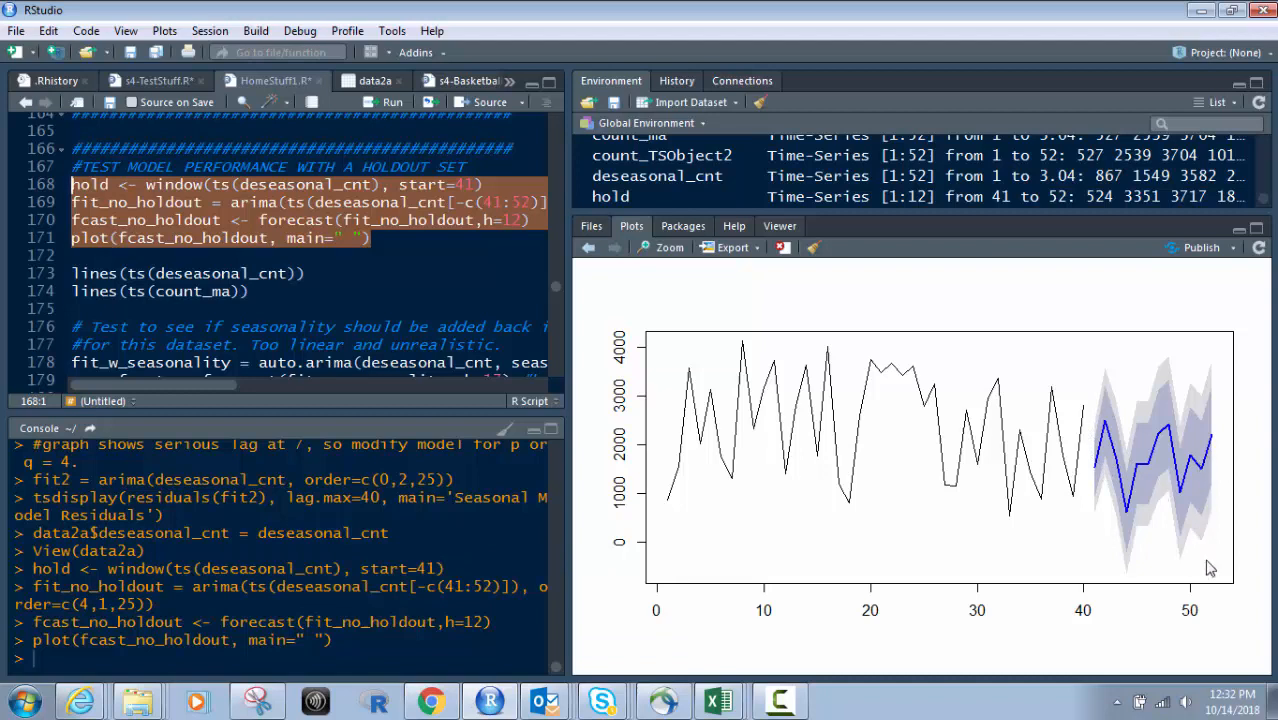
mouse_move(1094, 412)
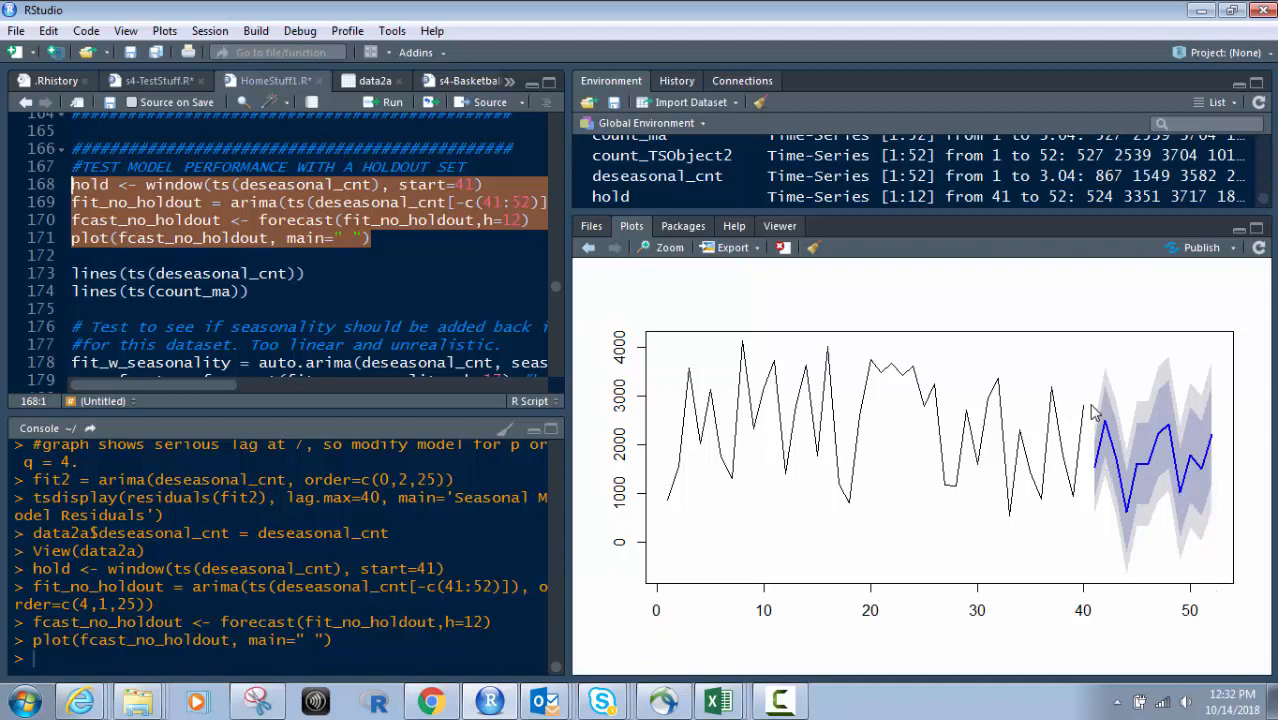
mouse_move(1228, 442)
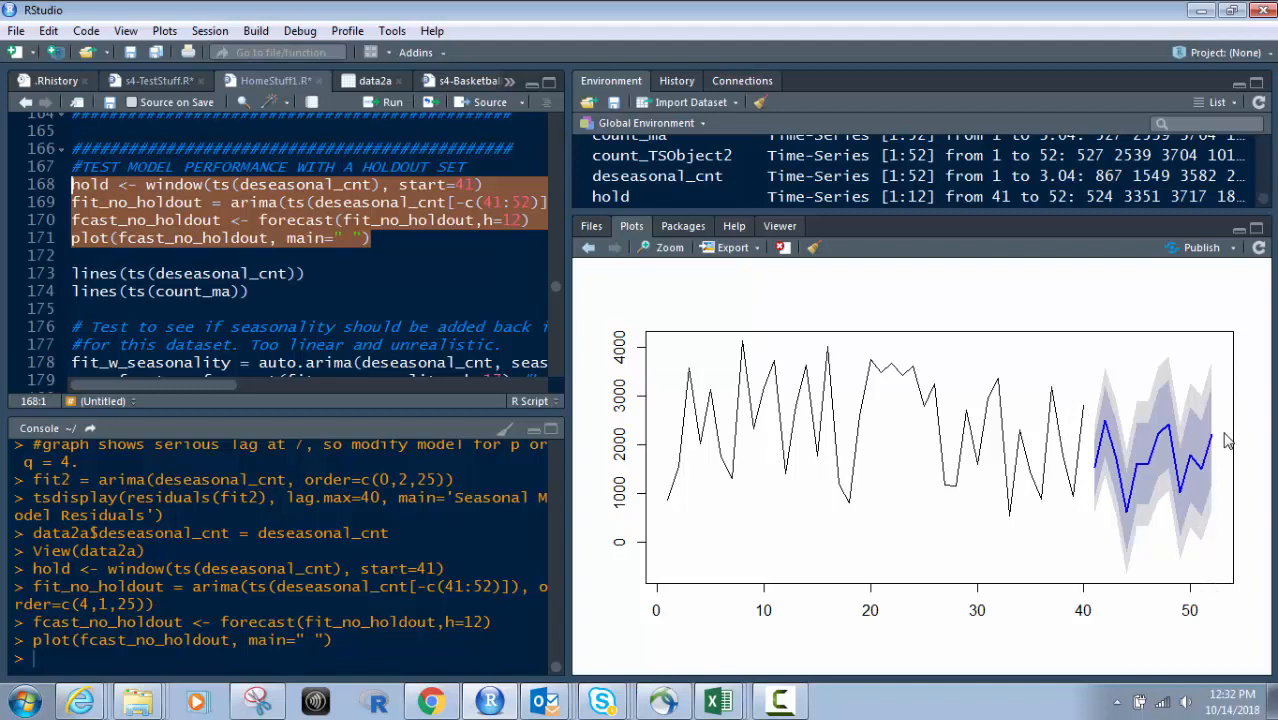
mouse_move(1228, 442)
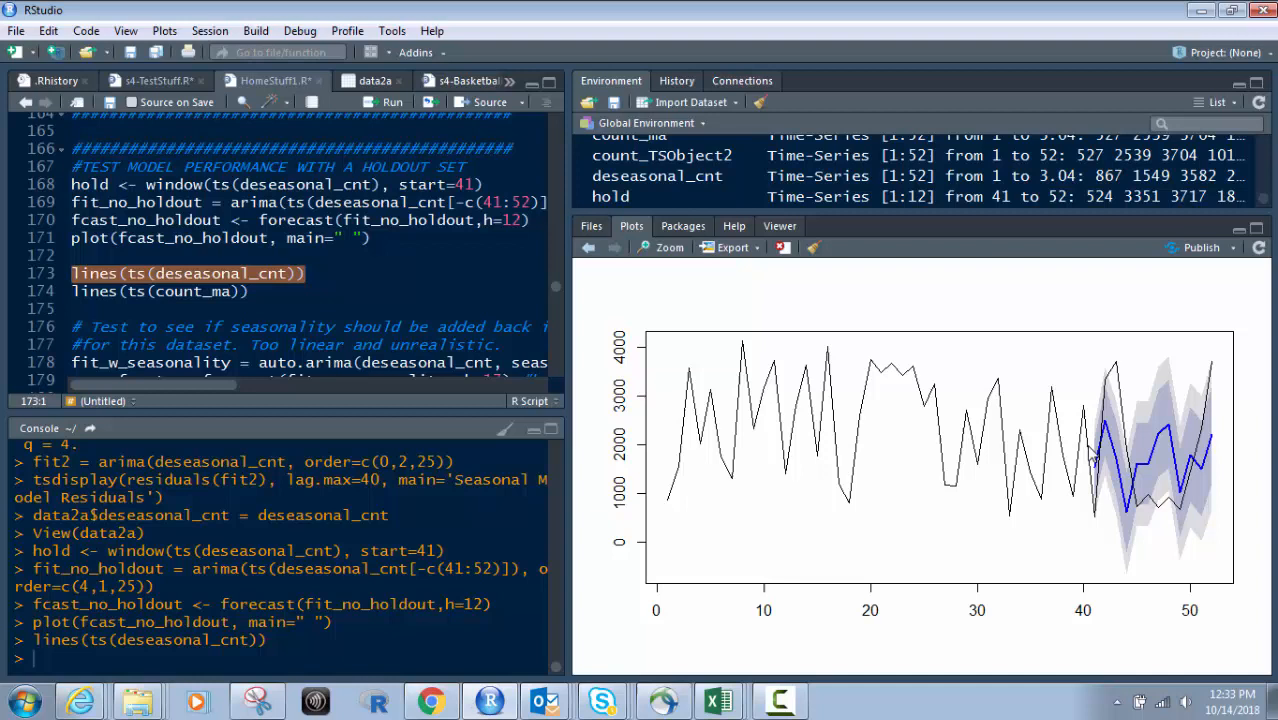
mouse_move(1224, 440)
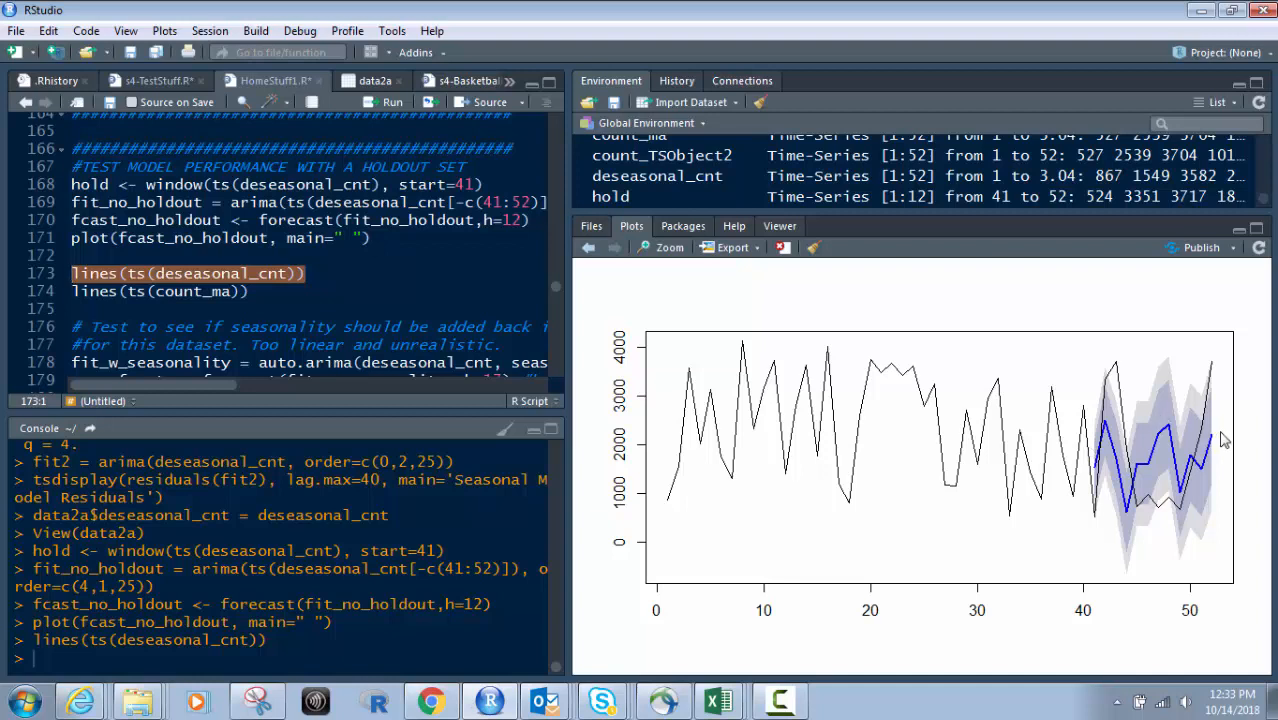
mouse_move(930, 374)
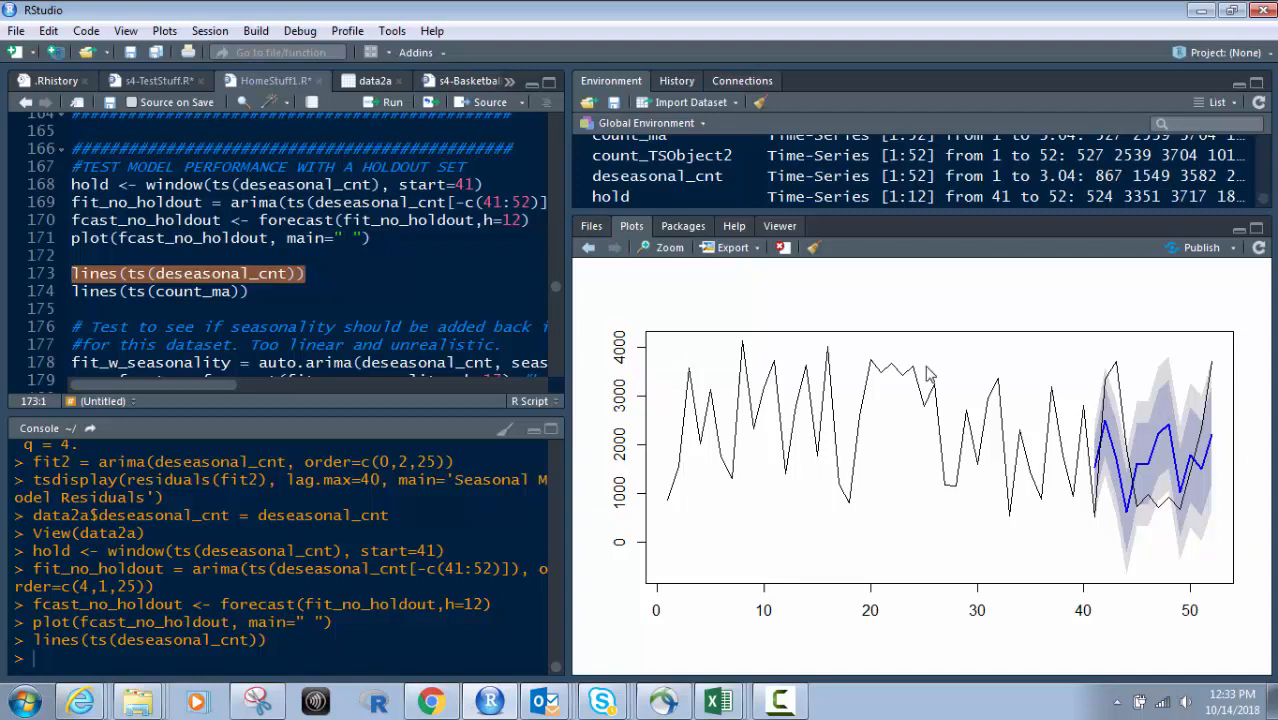
mouse_move(1136, 408)
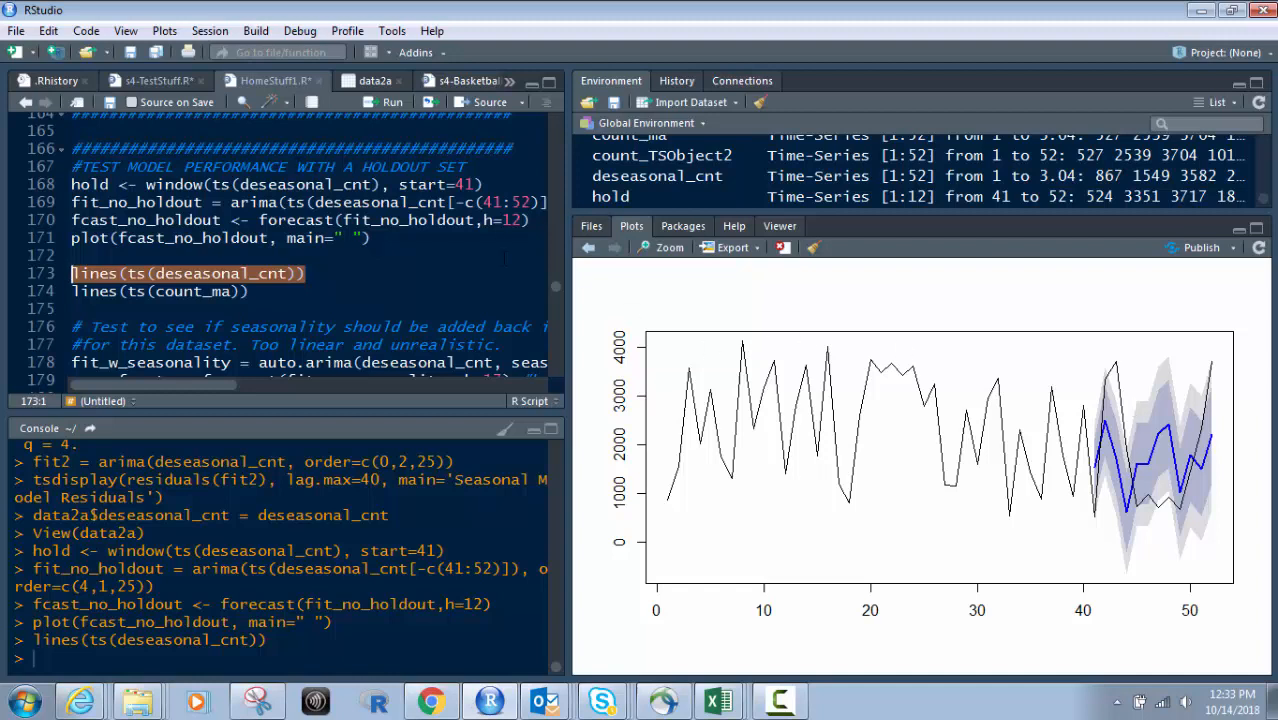
mouse_move(1256, 408)
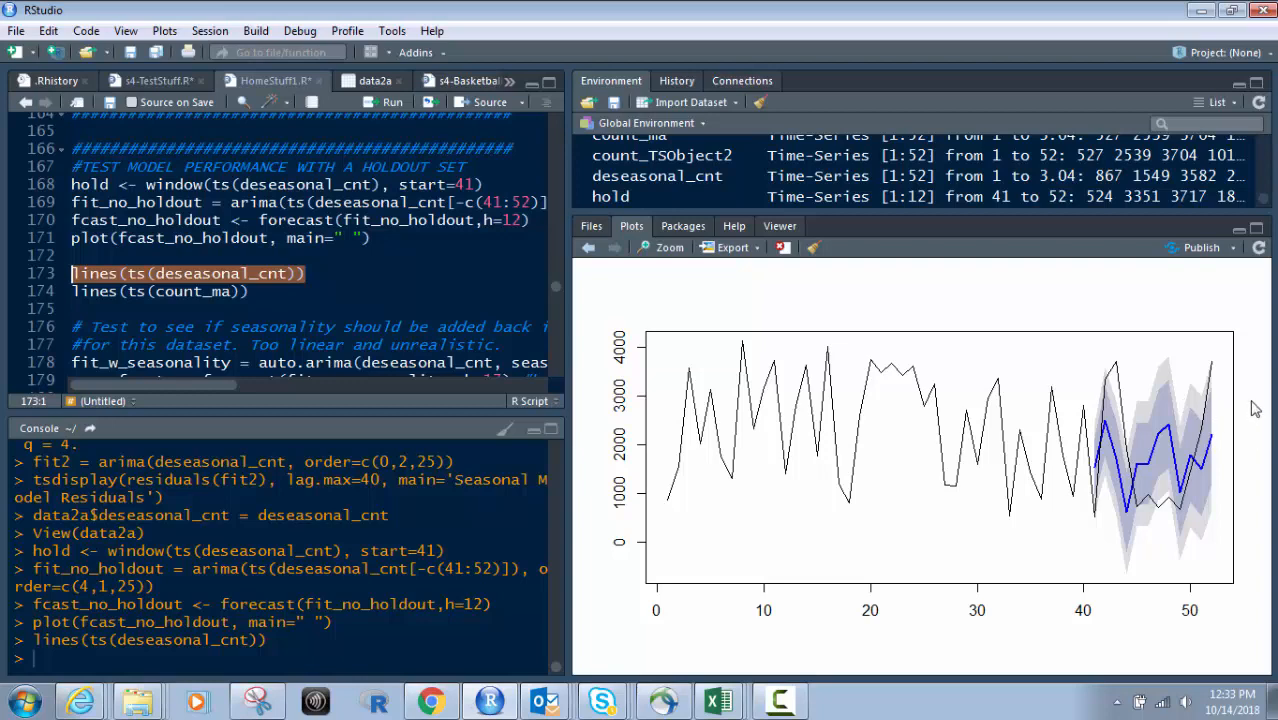
mouse_move(568, 228)
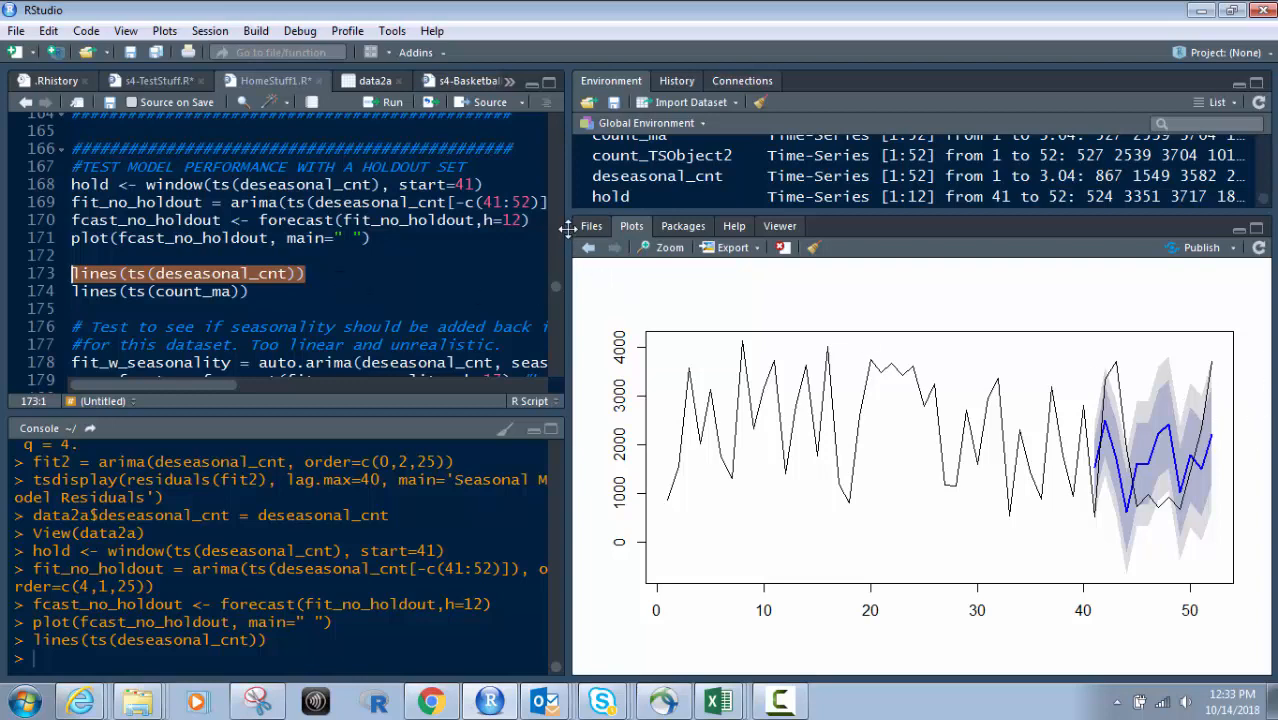
Overlay lines(ts(count_ma)) moving average on the holdout forecast plot
left_click_drag(568, 230, 888, 230)
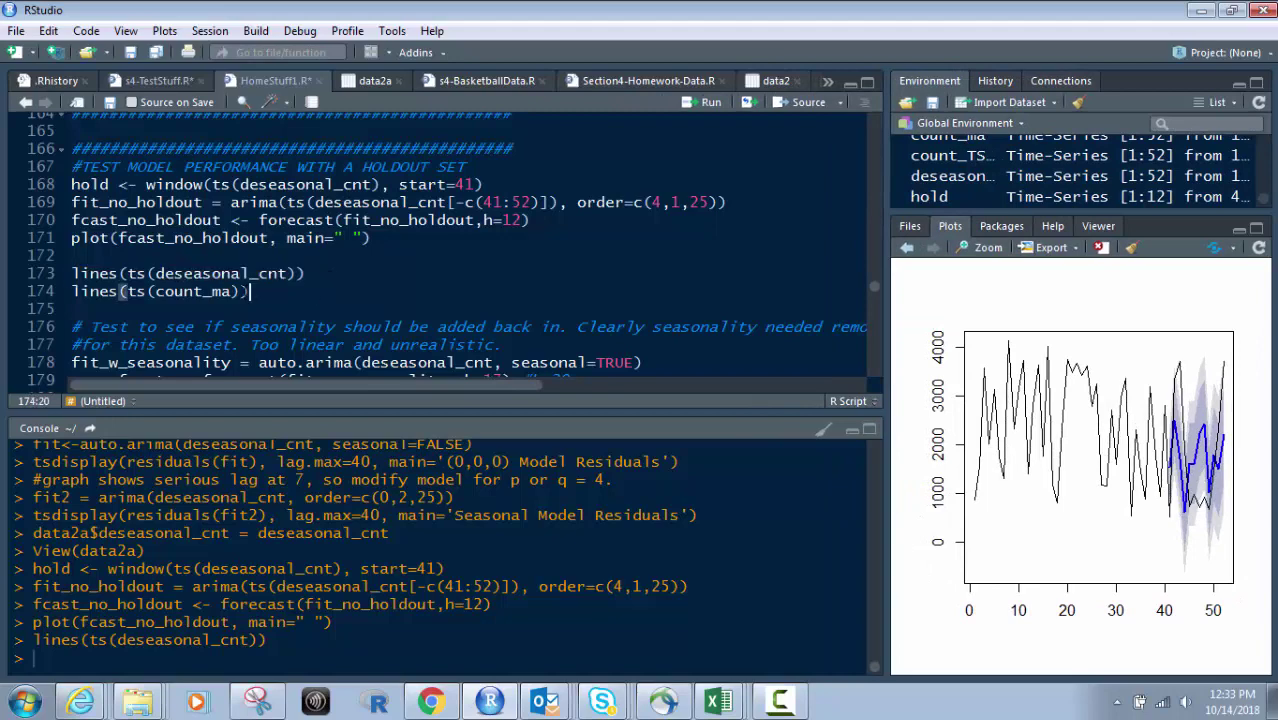
triple_click(158, 292)
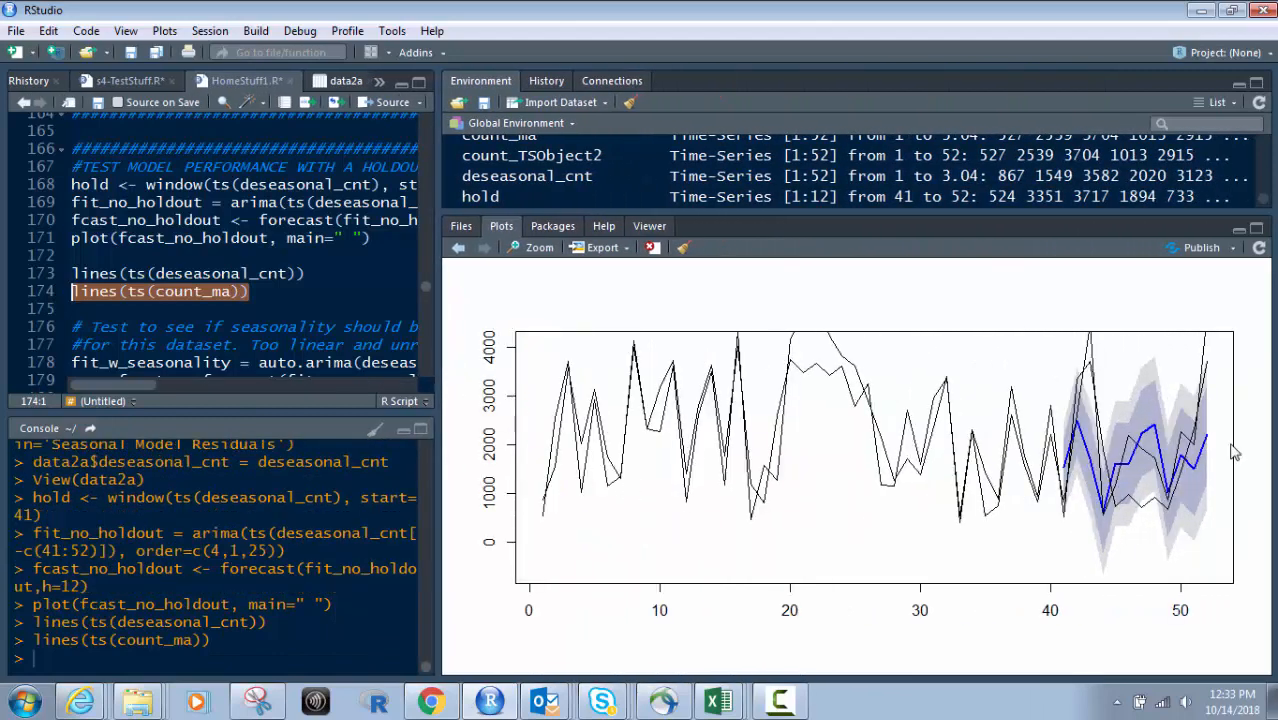
mouse_move(1156, 478)
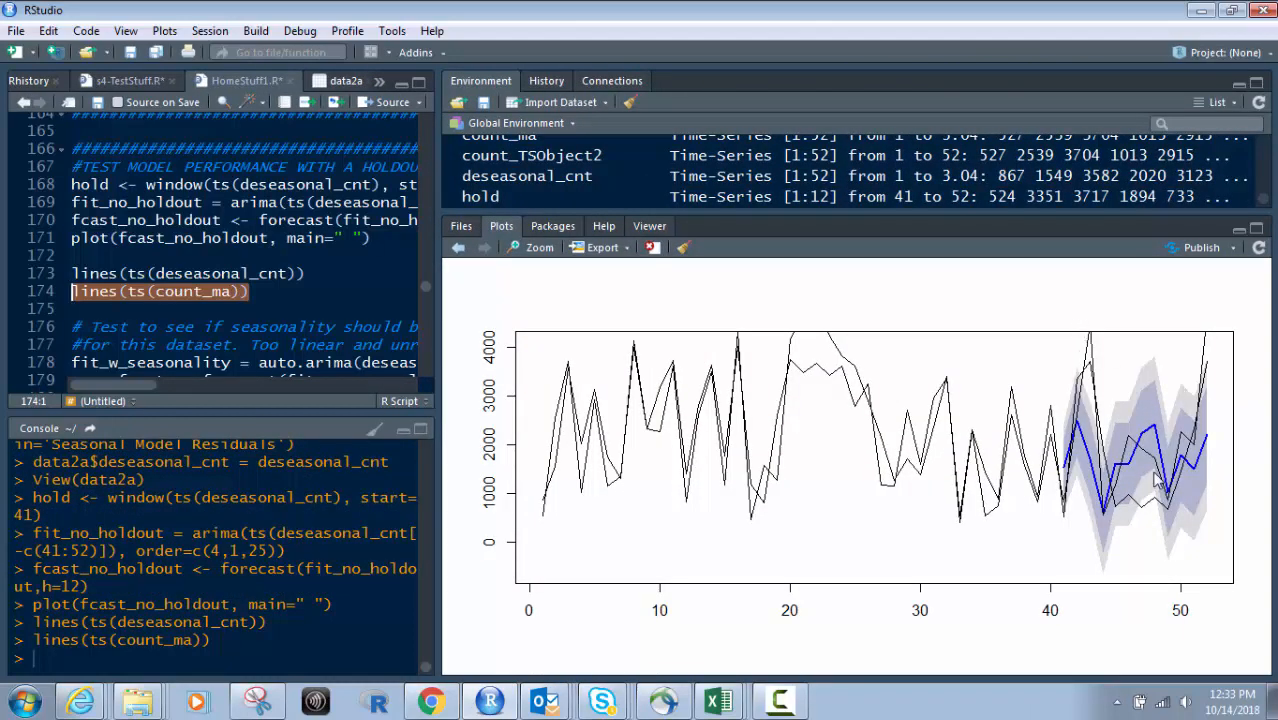
mouse_move(1000, 446)
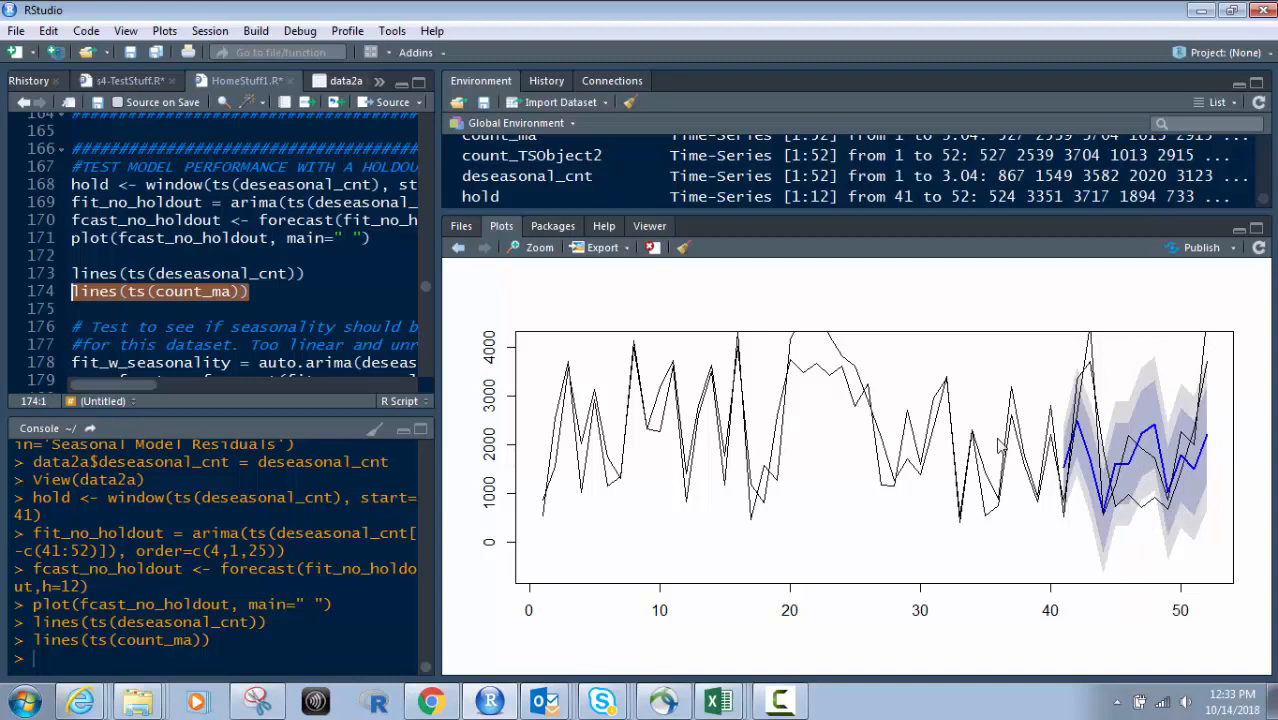
mouse_move(404, 330)
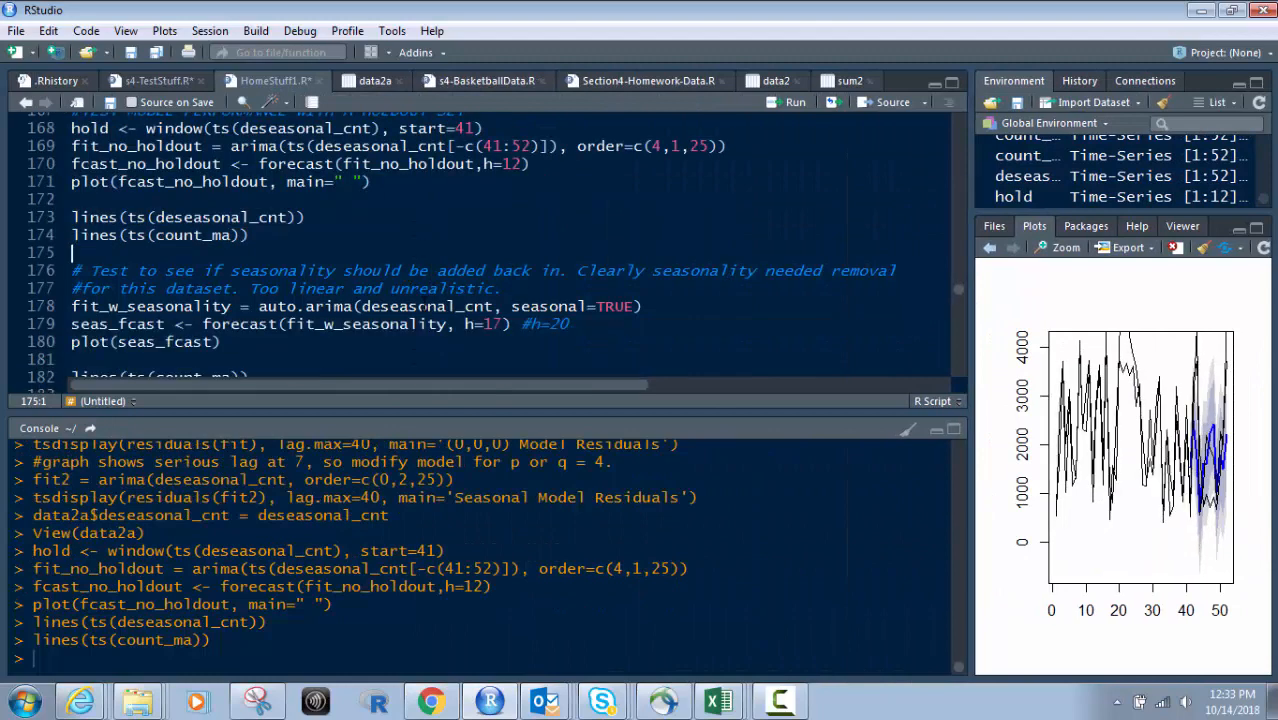
Fit auto.arima with seasonal=TRUE and plot its h=17 forecast with shaded band
scroll("down", 3)
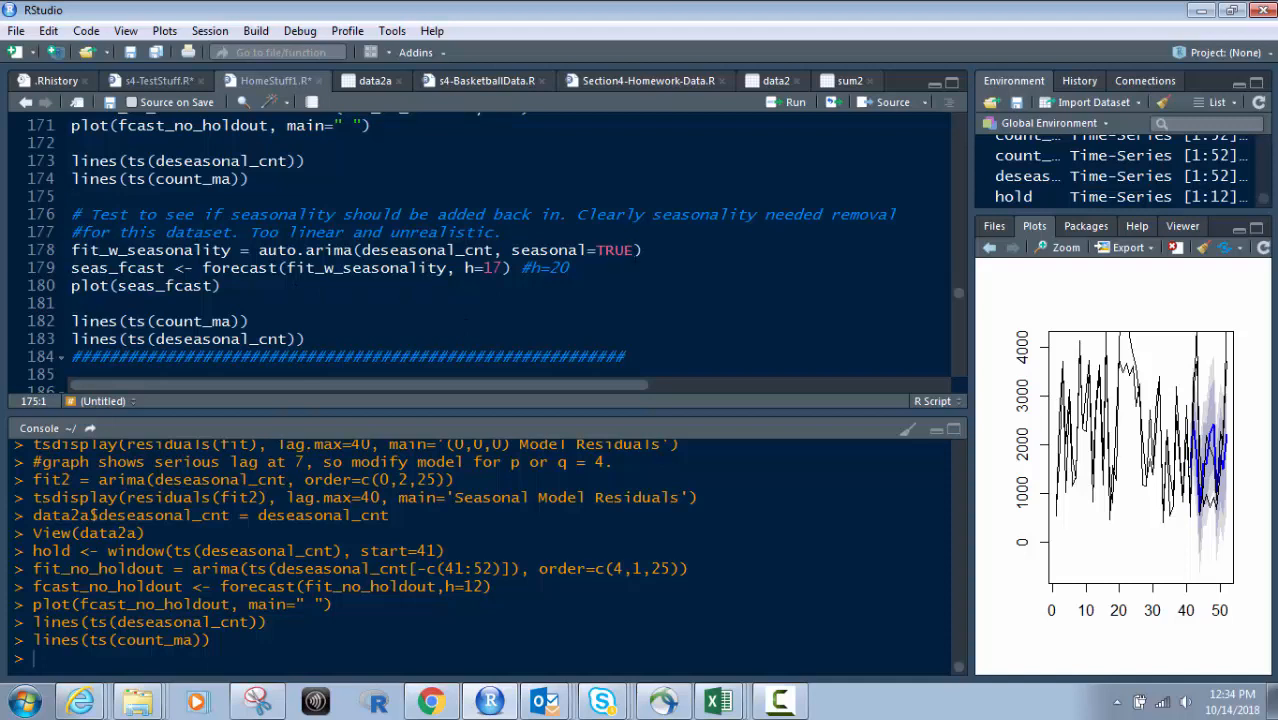
left_click_drag(72, 250, 220, 284)
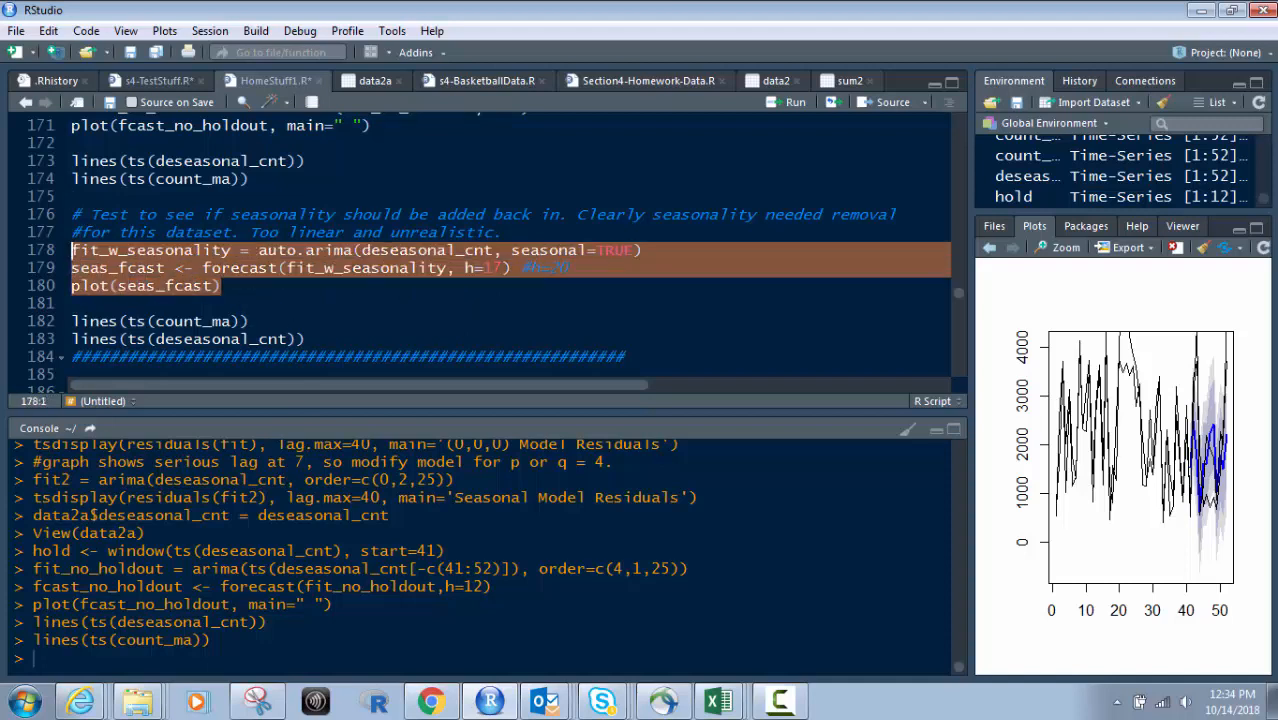
mouse_move(632, 256)
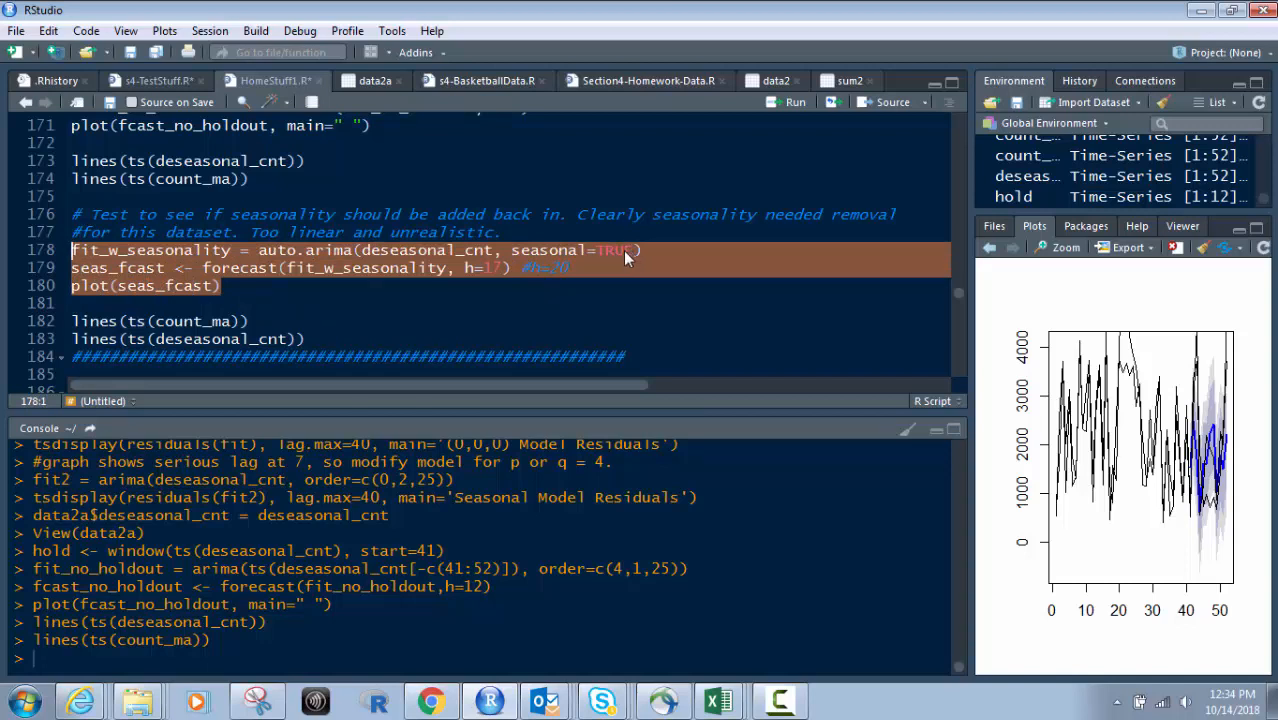
mouse_move(604, 250)
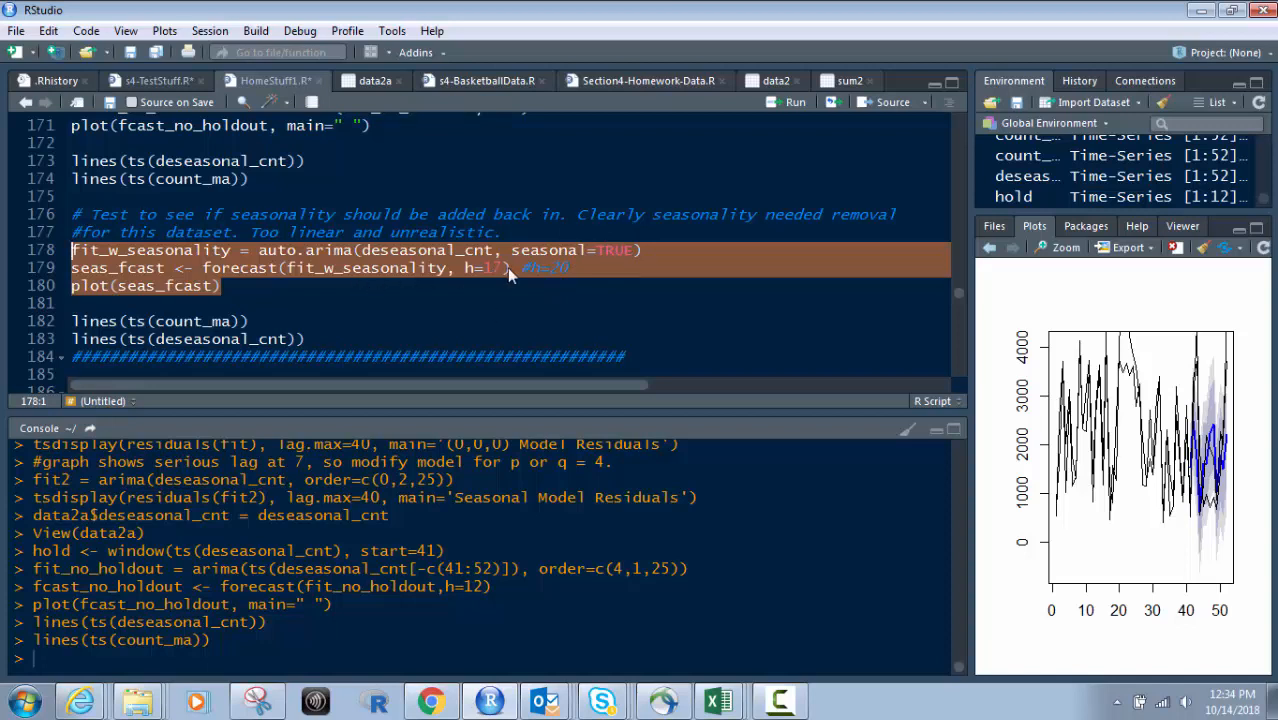
scroll("up", 3)
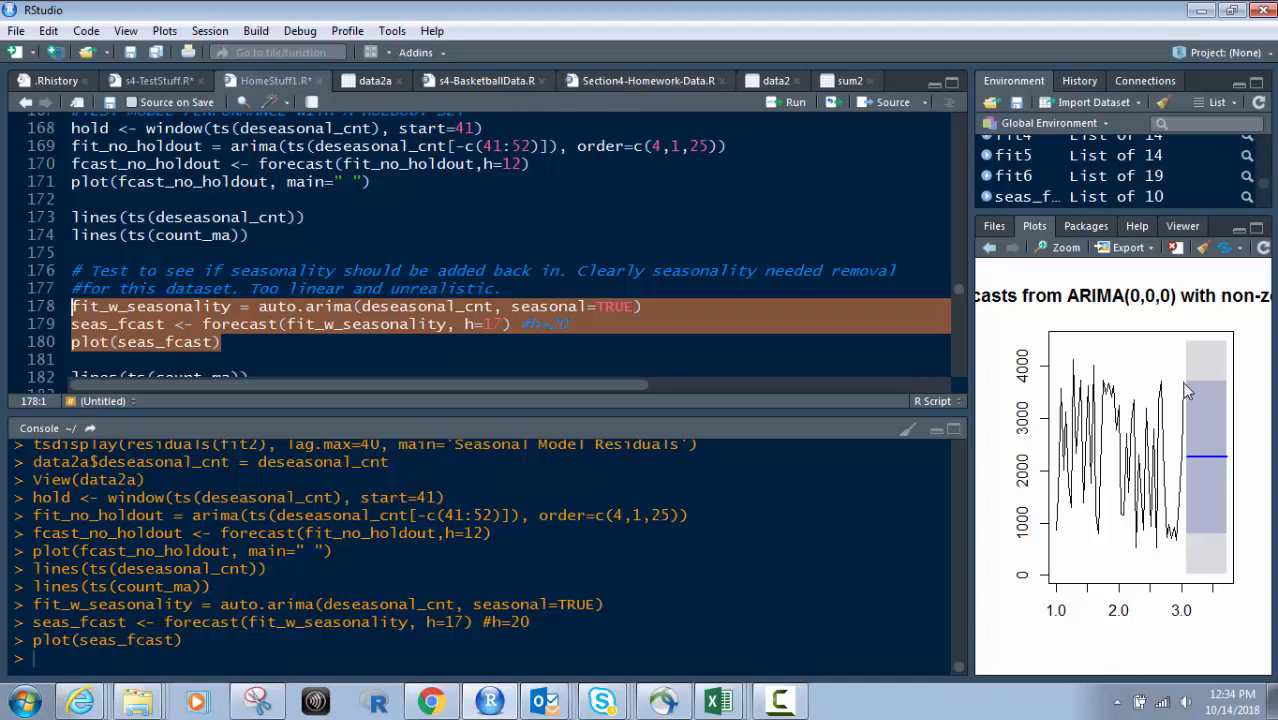
mouse_move(1212, 476)
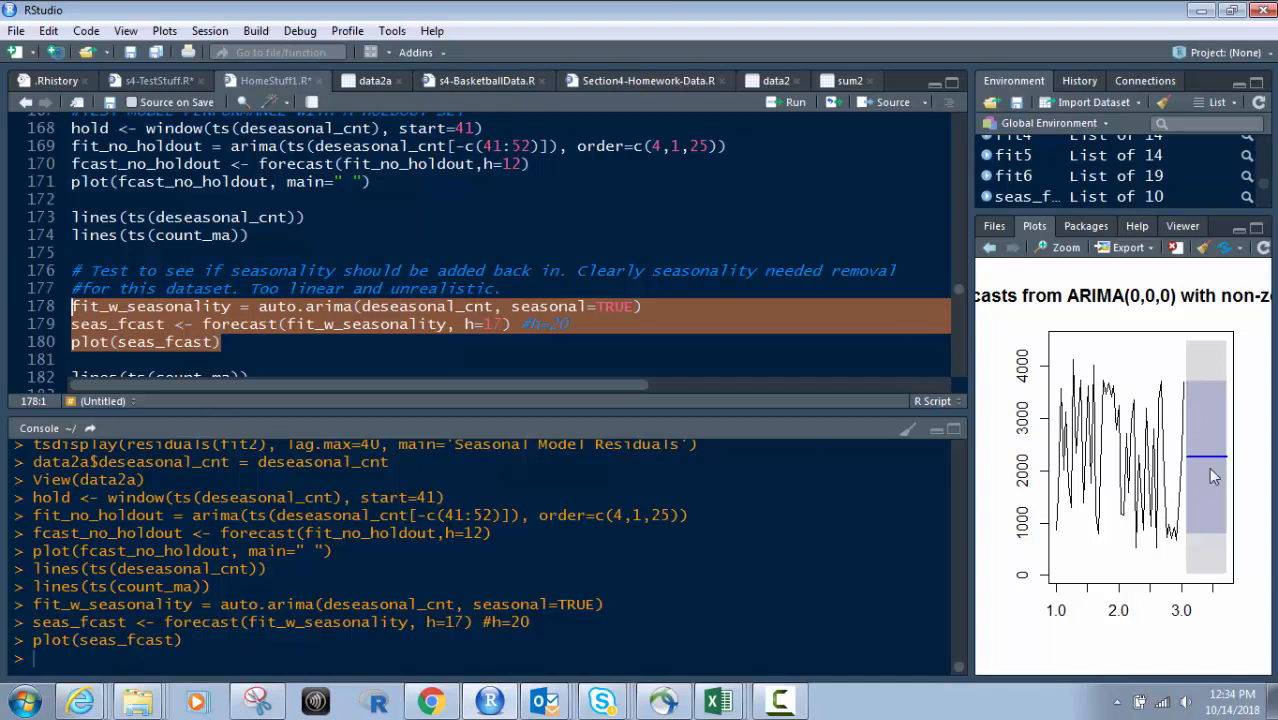
mouse_move(1188, 420)
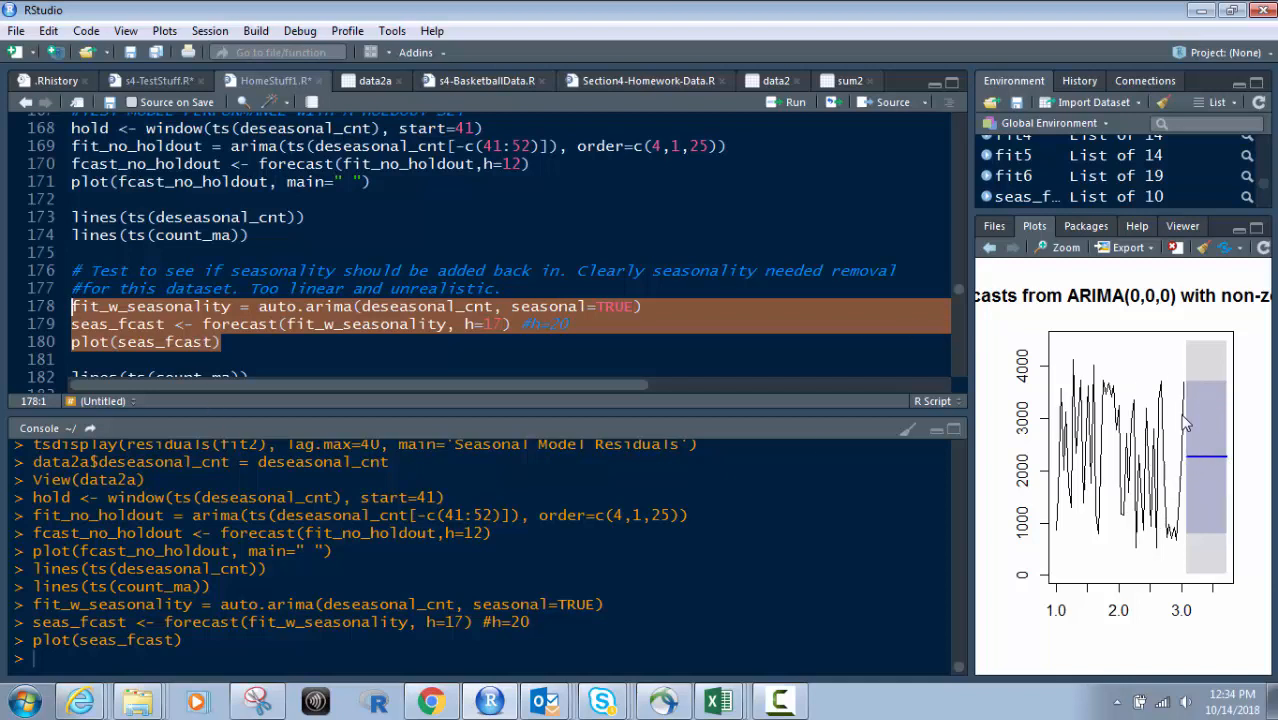
scroll("down", 3)
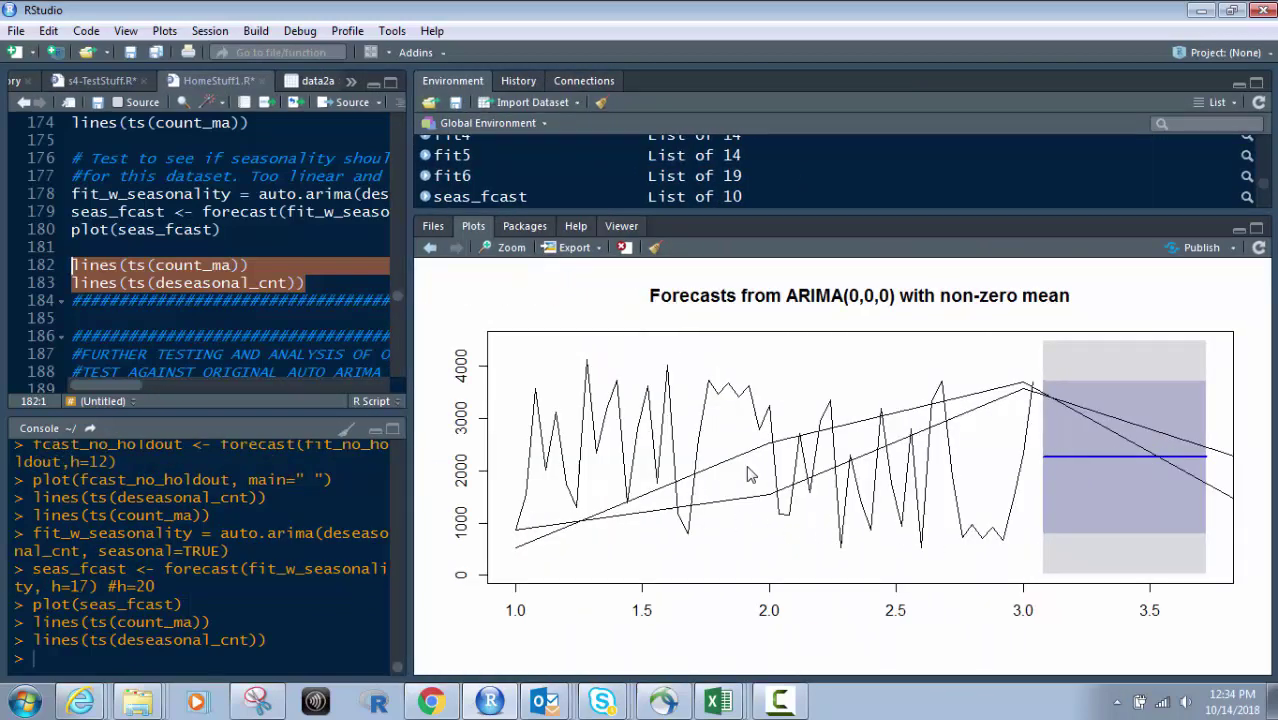
mouse_move(918, 392)
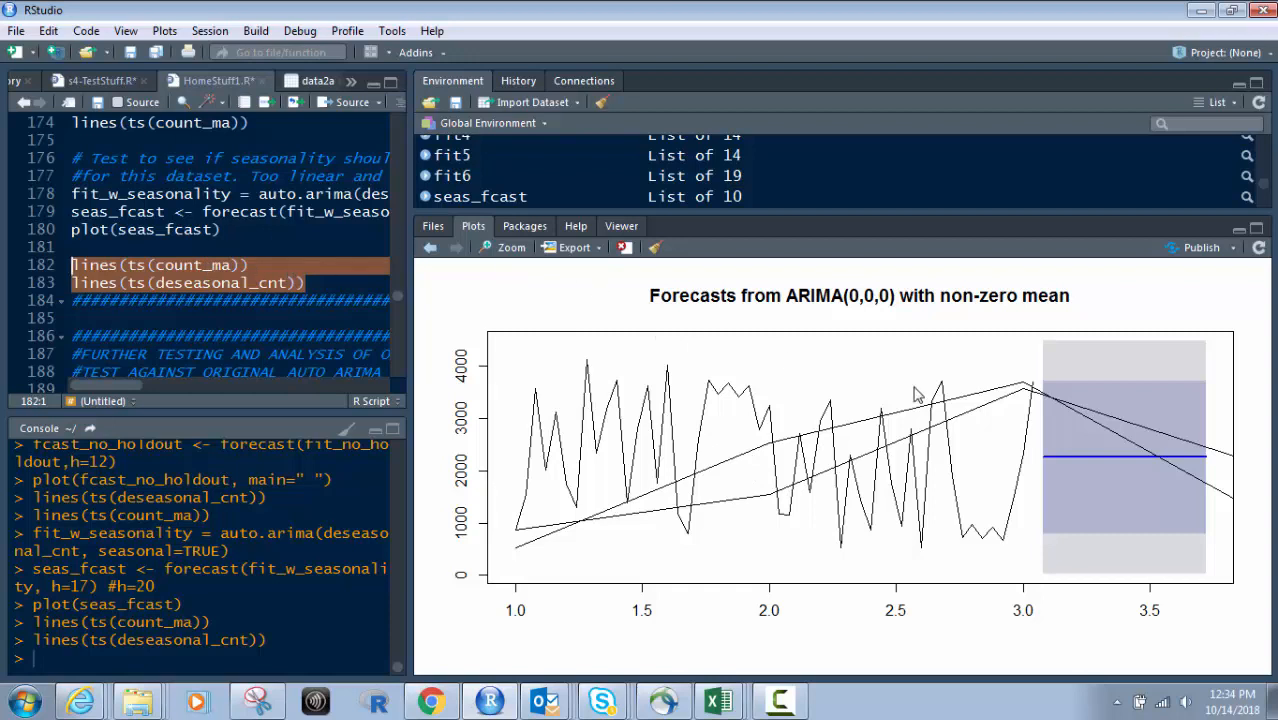
mouse_move(1052, 456)
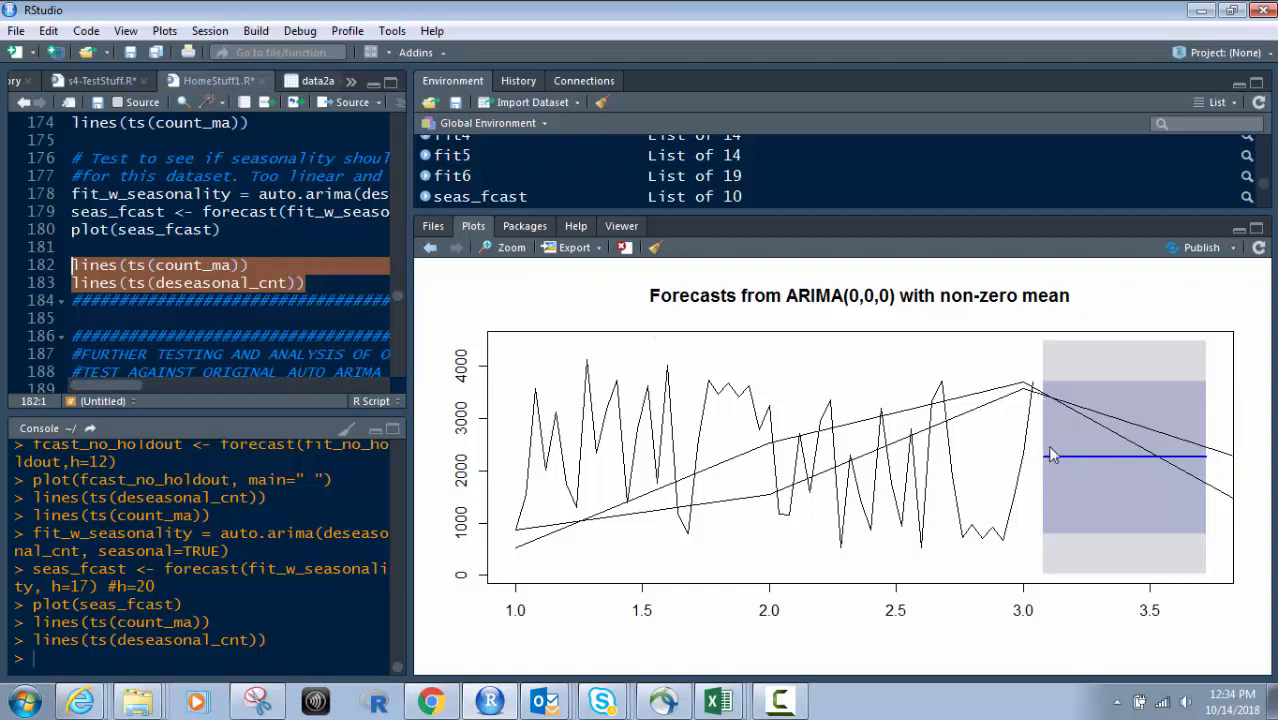
mouse_move(1072, 448)
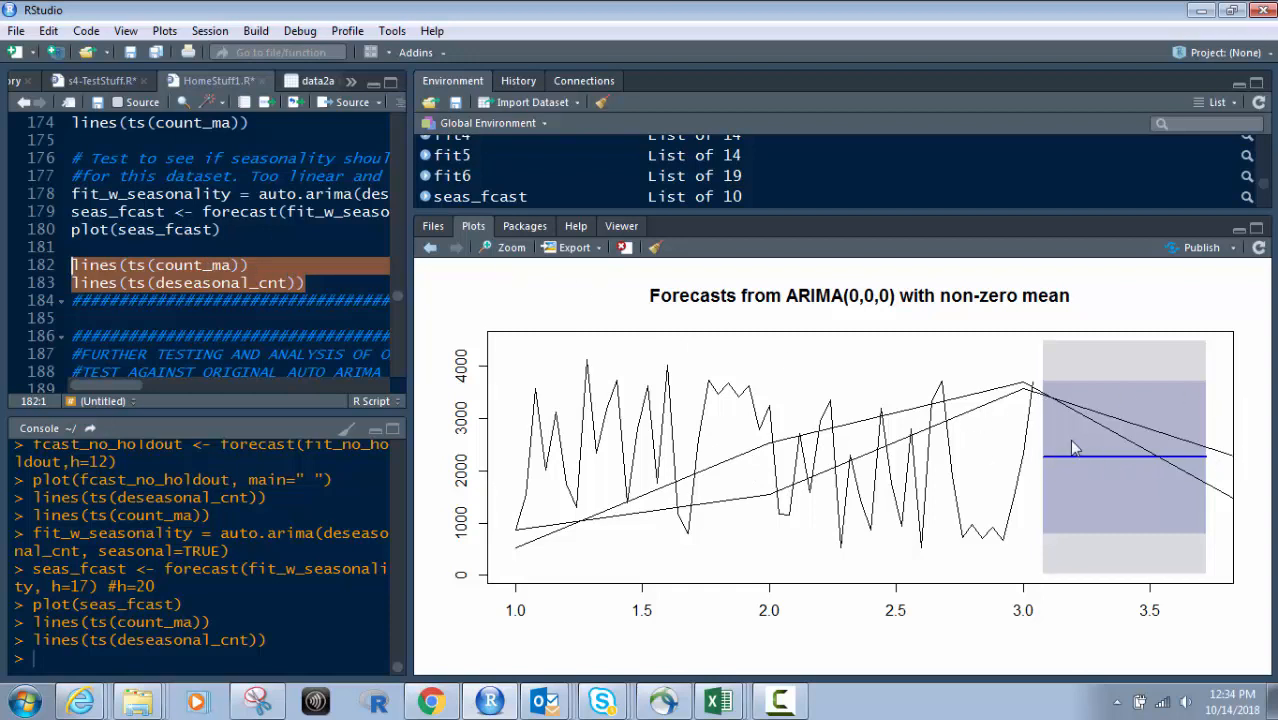
mouse_move(410, 308)
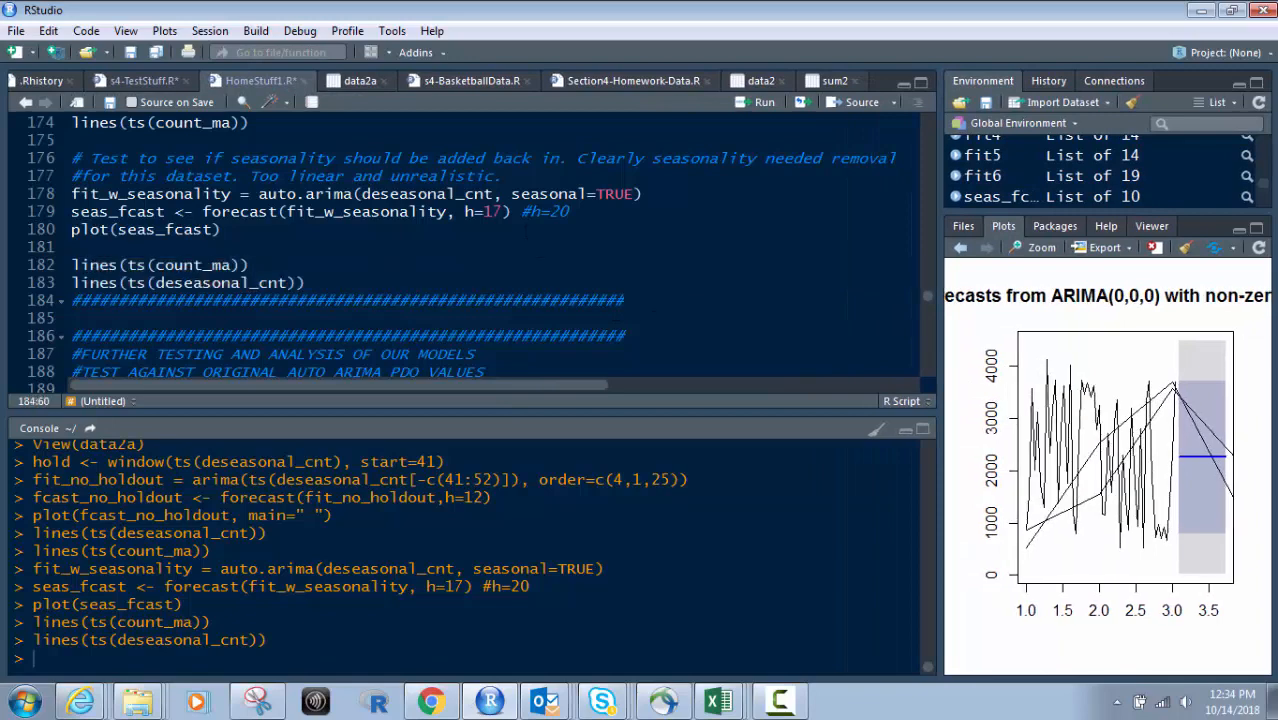
scroll("down", 3)
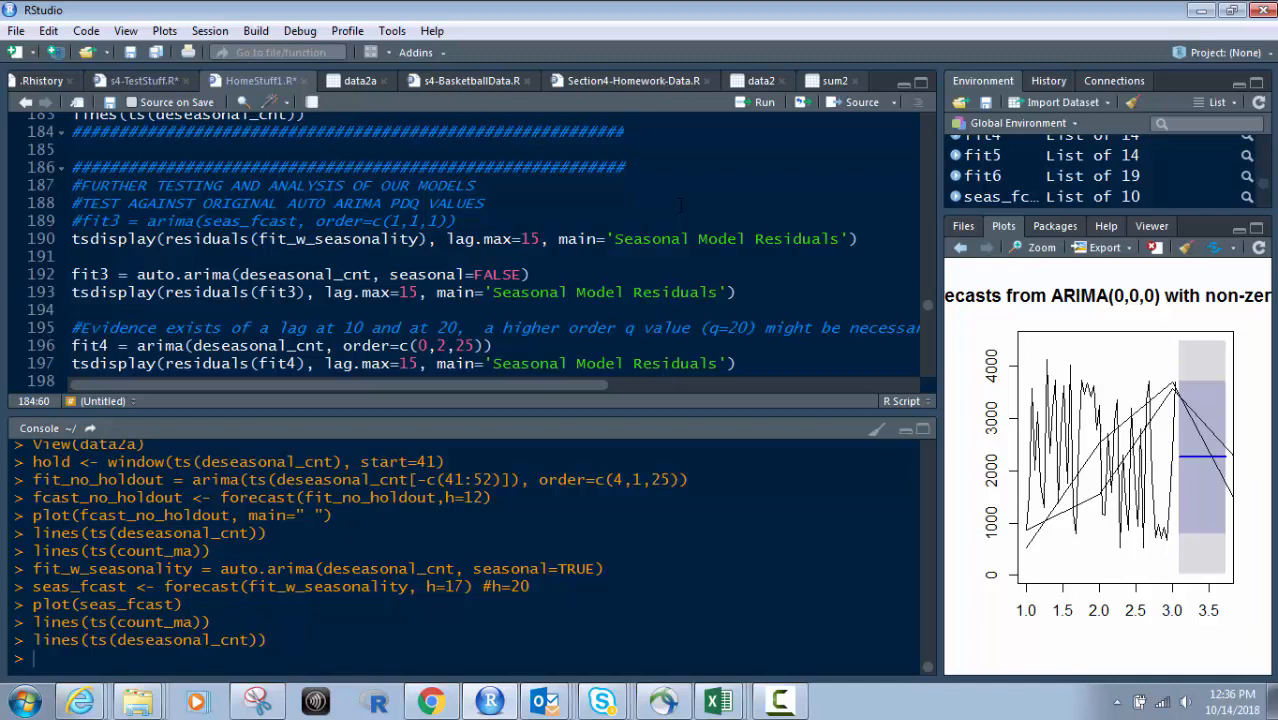
left_click(624, 132)
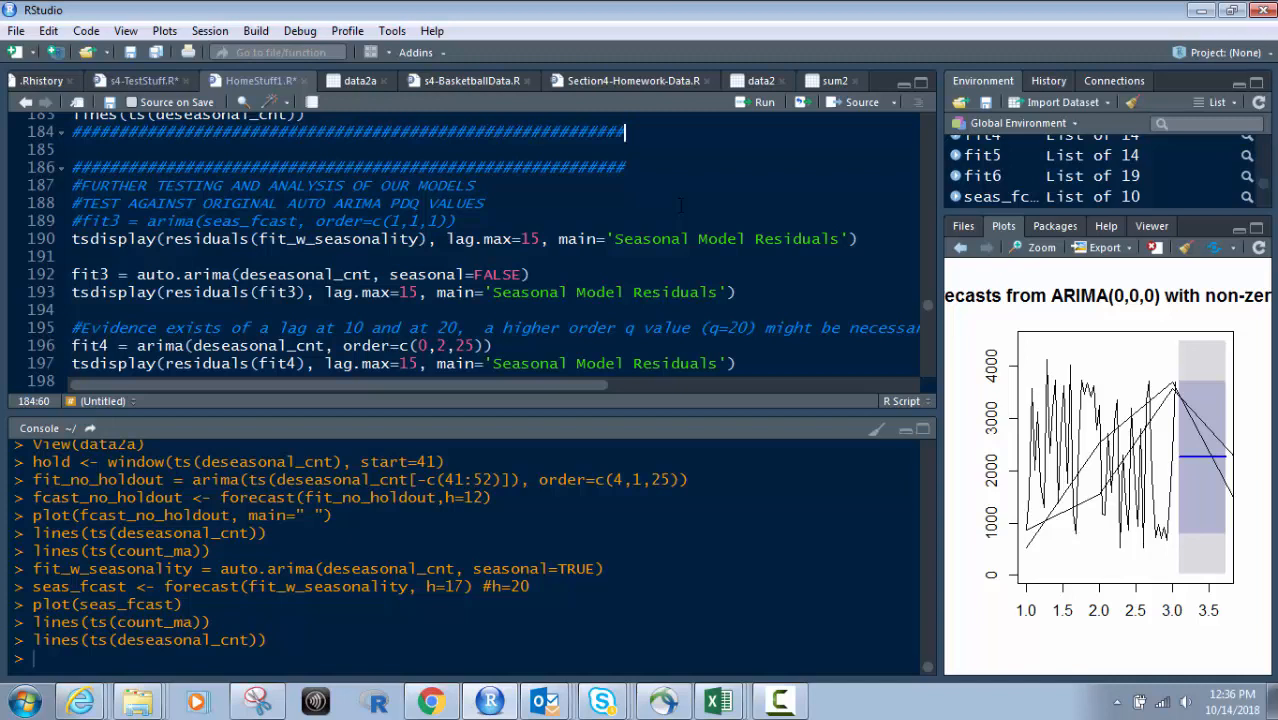